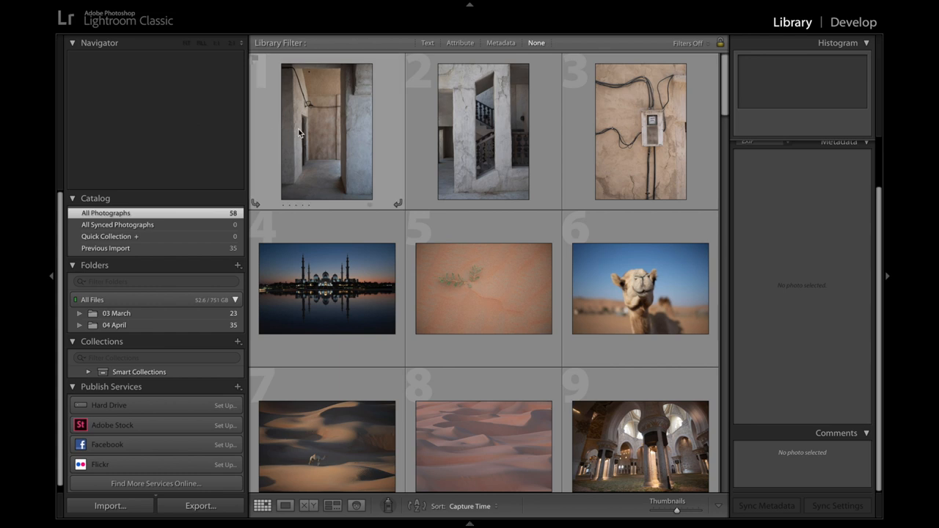
Show the mosque-at-dusk photo as a single large Loupe image
left_click(326, 132)
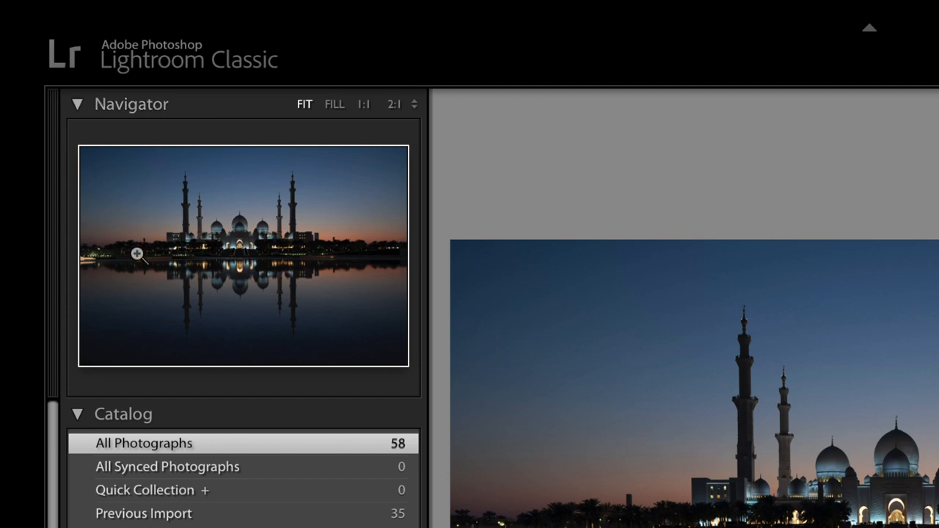
mouse_move(309, 83)
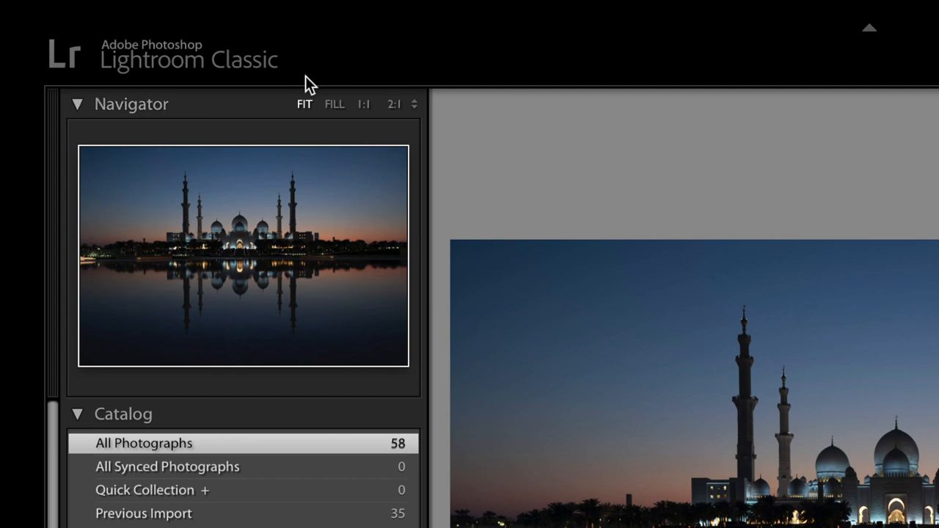
mouse_move(307, 123)
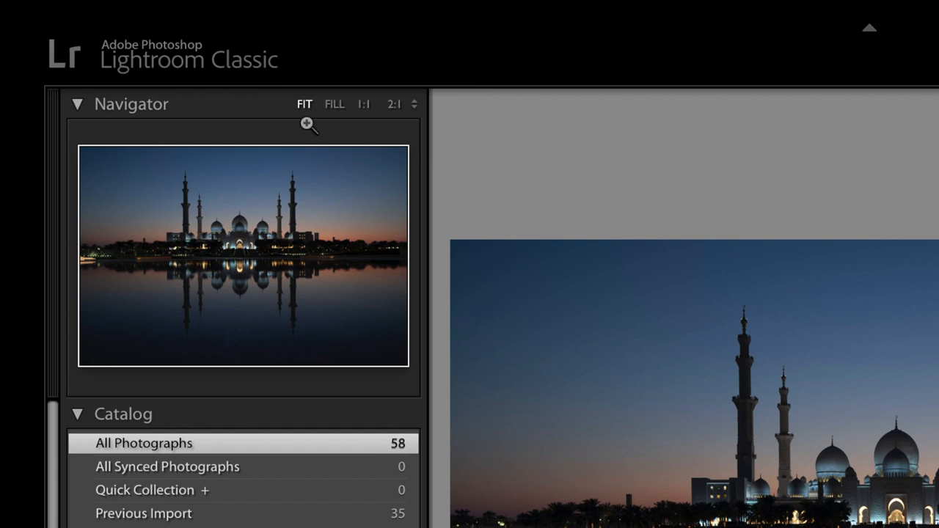
mouse_move(320, 124)
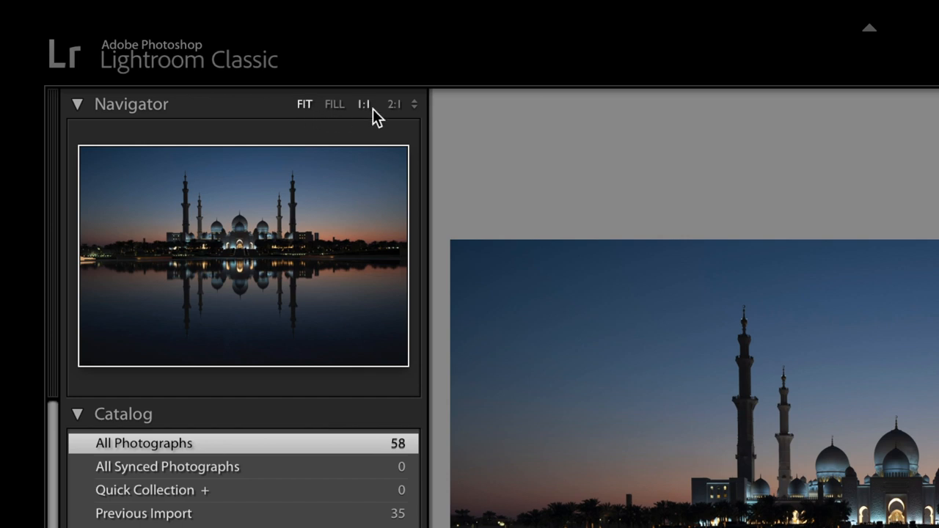
left_click(364, 103)
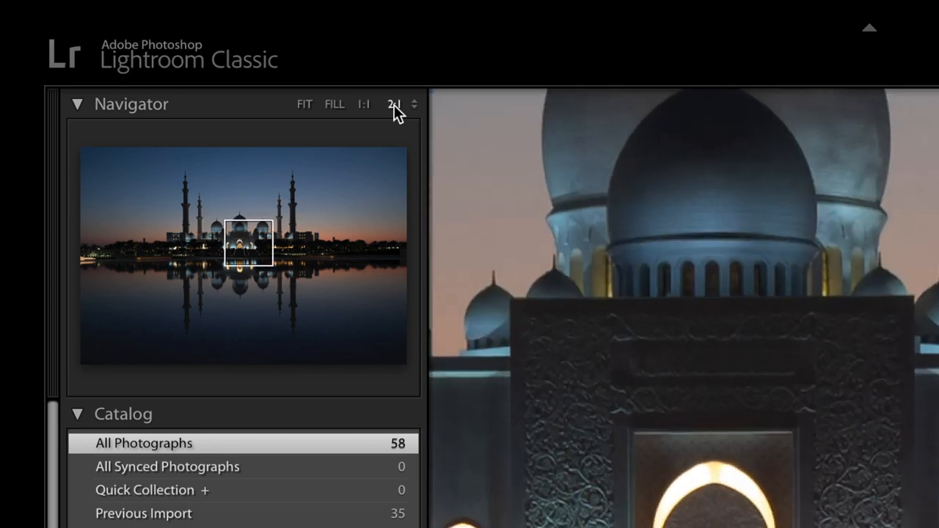
left_click(397, 103)
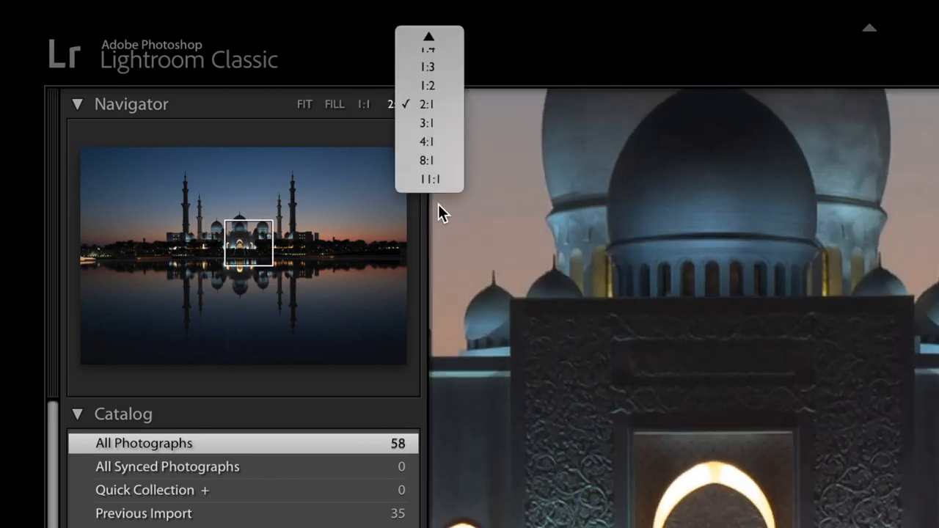
left_click(428, 179)
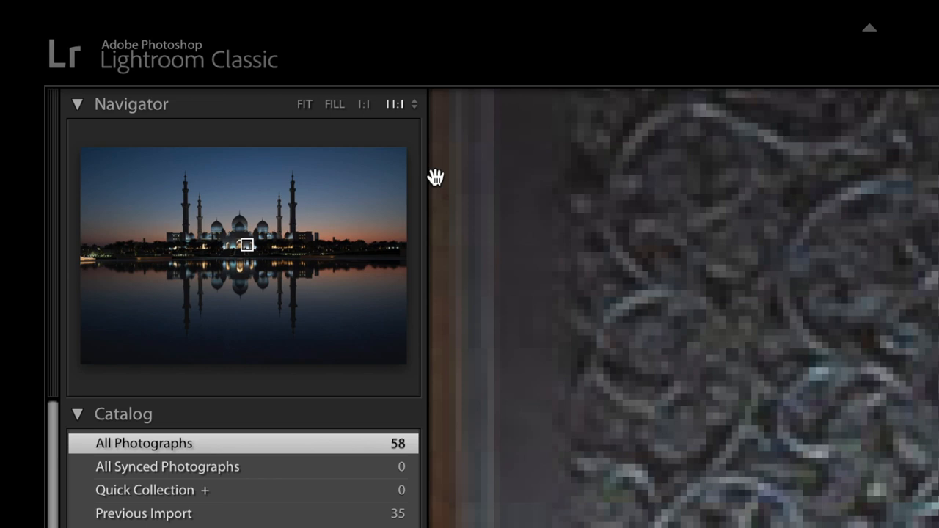
mouse_move(414, 117)
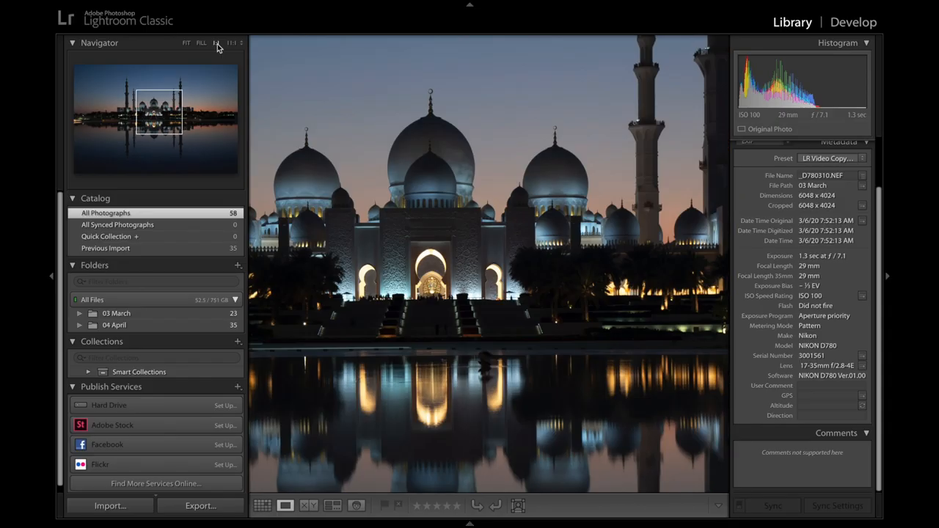
left_click(186, 43)
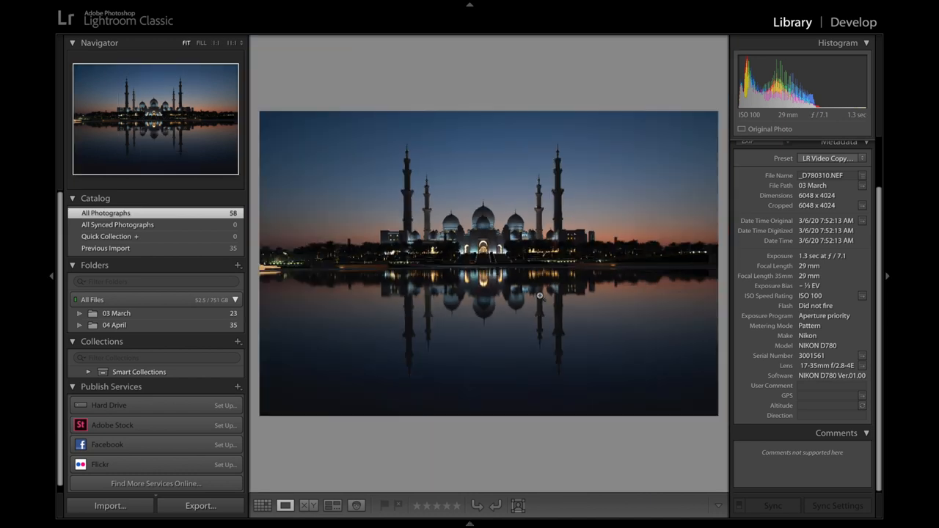
mouse_move(294, 111)
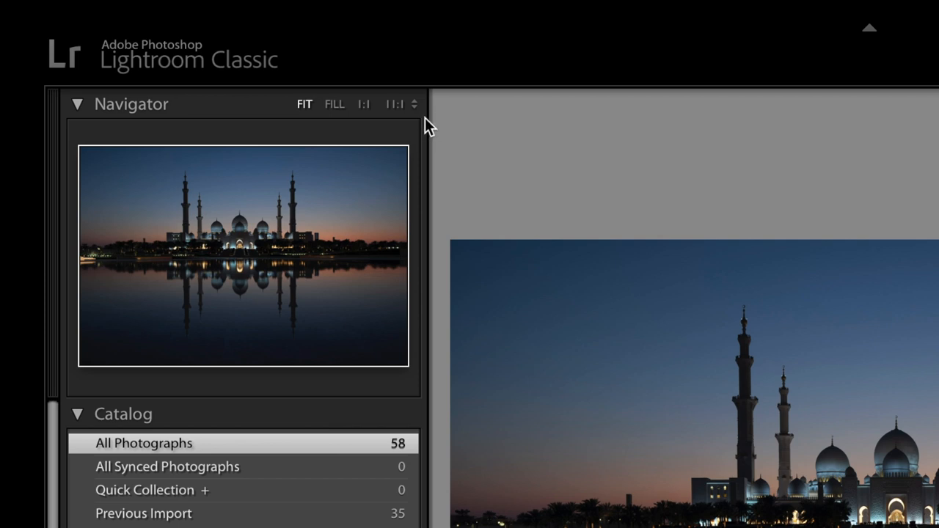
left_click(414, 103)
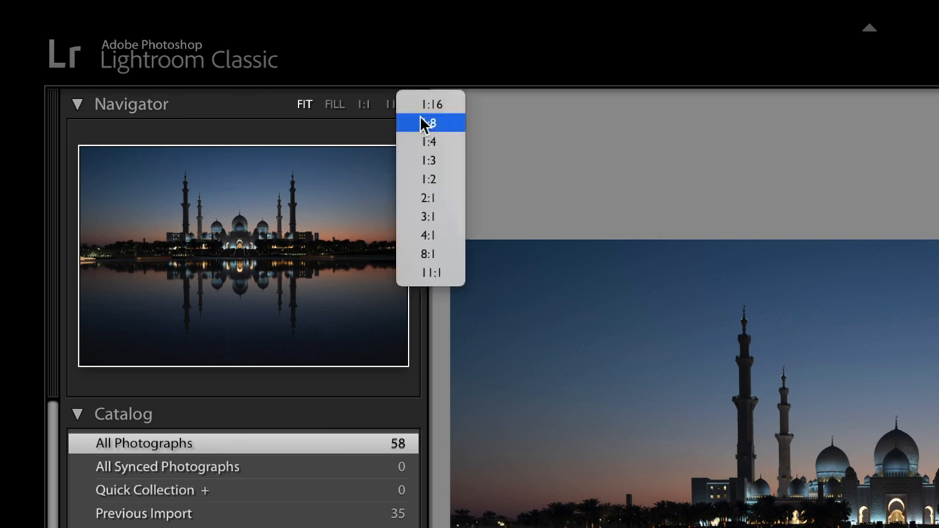
left_click(428, 197)
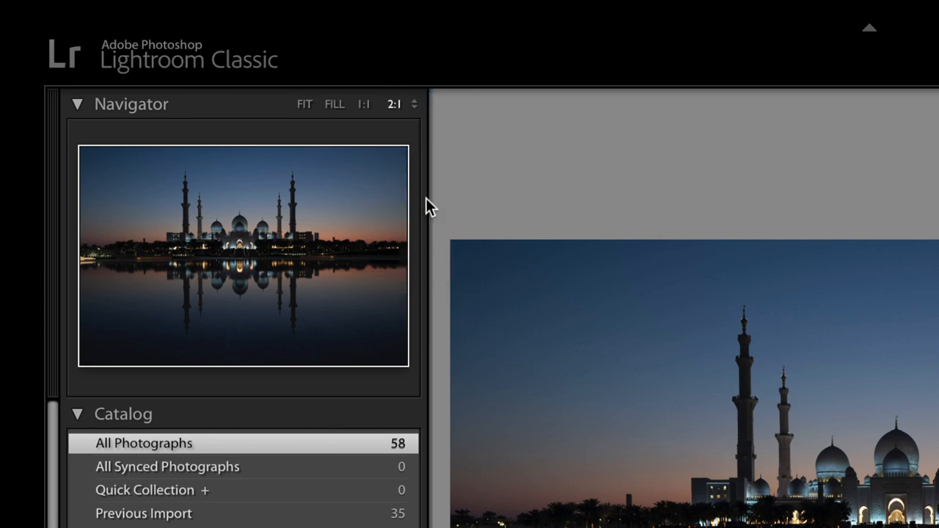
left_click(261, 232)
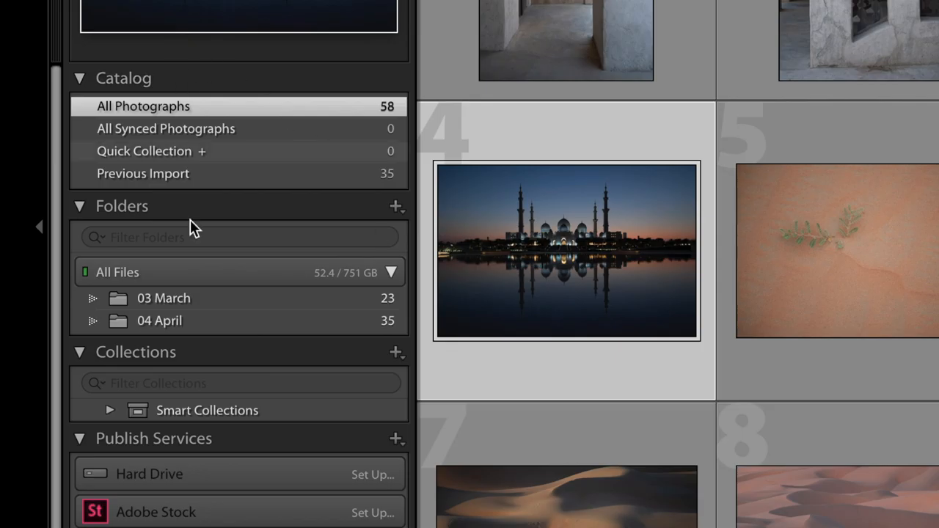
mouse_move(213, 352)
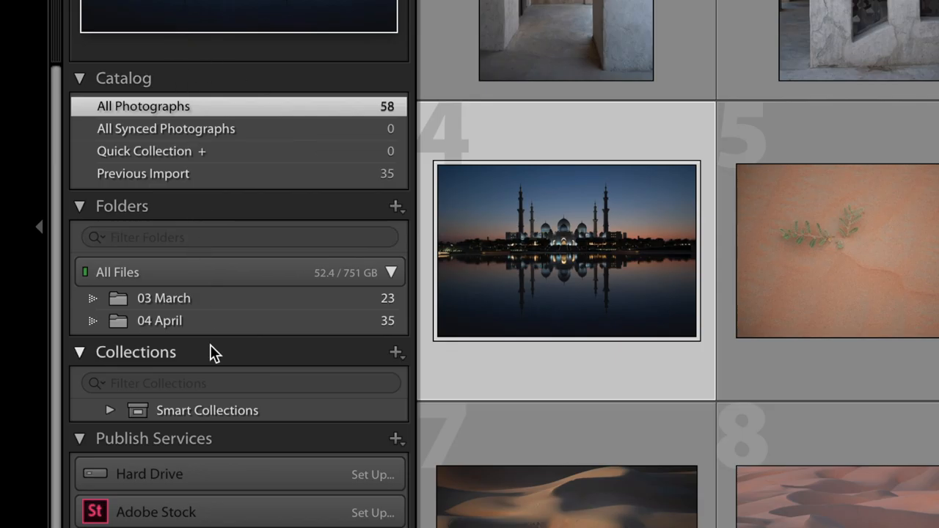
mouse_move(255, 100)
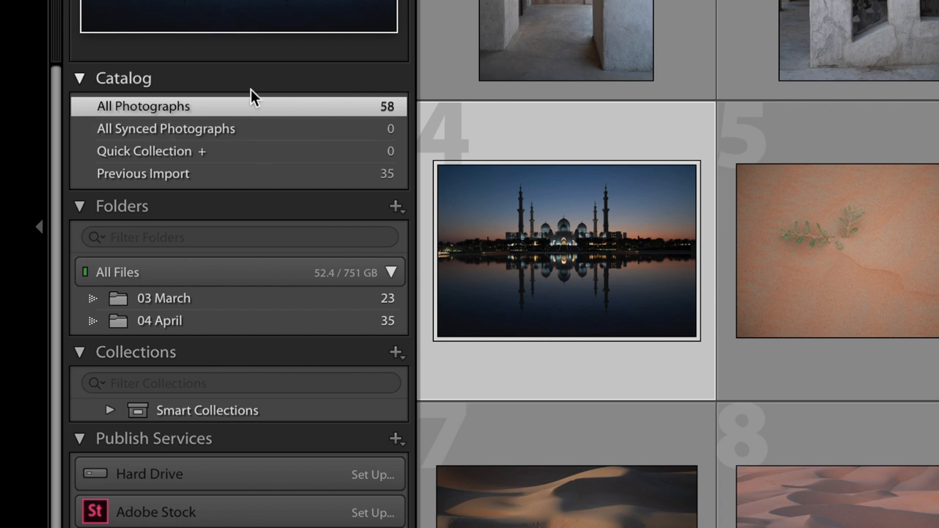
mouse_move(258, 112)
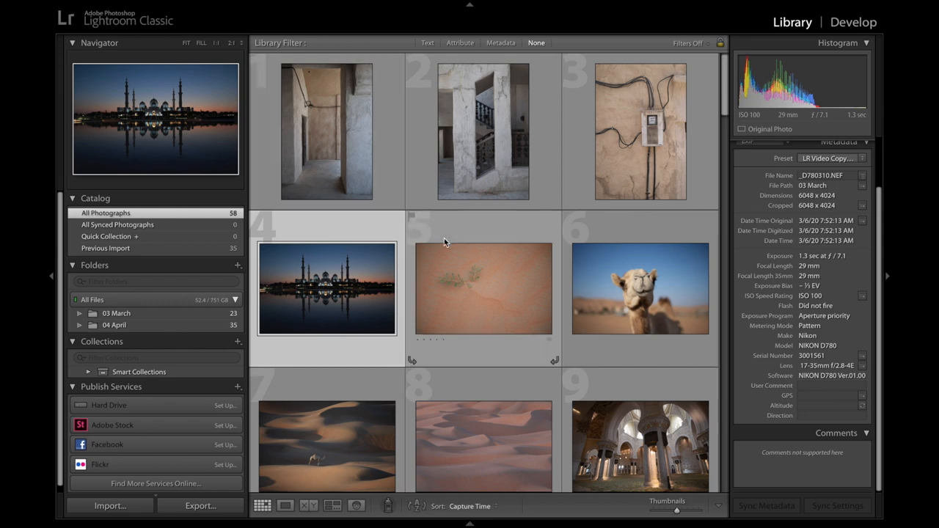
Show All Synced Photographs from the Catalog panel, which turns out empty
scroll("down", 3)
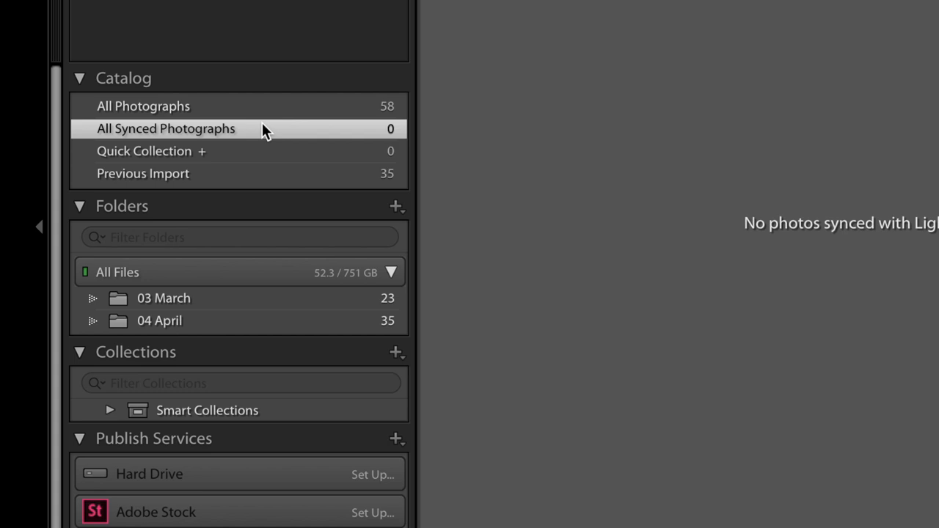
left_click(144, 152)
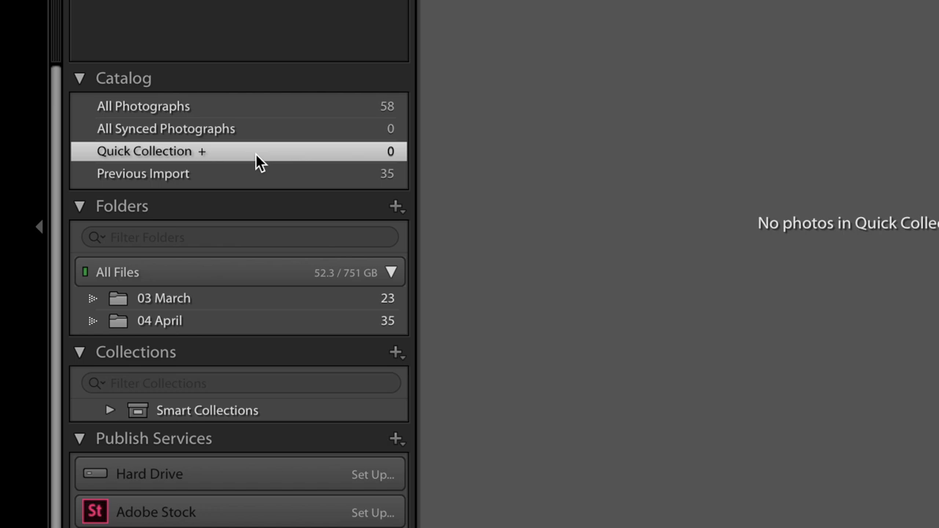
mouse_move(285, 117)
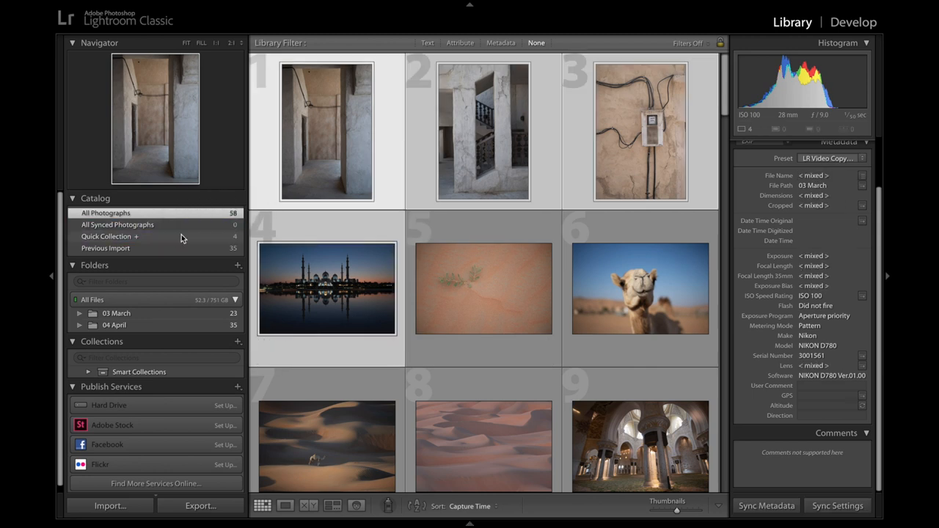
View the five-photo Quick Collection with the mosque and dunes, then clear the selection
left_click(107, 236)
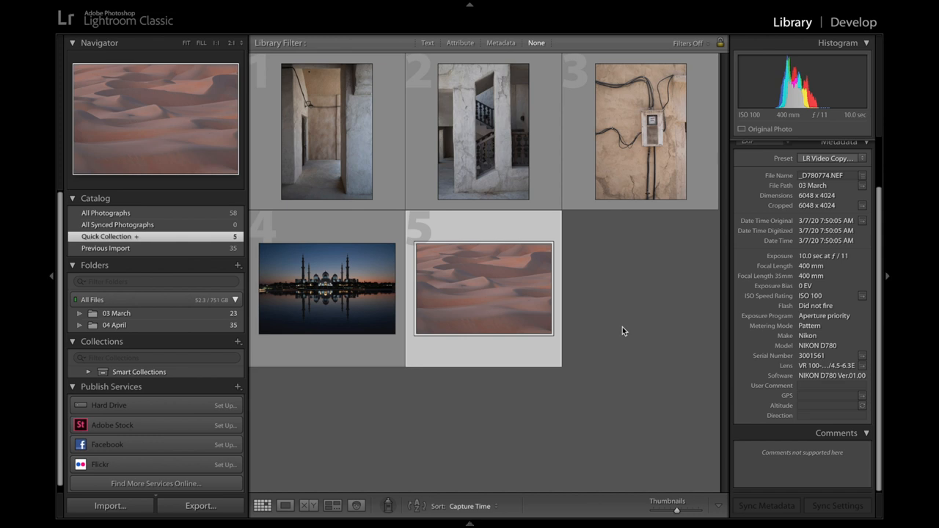
left_click(326, 287)
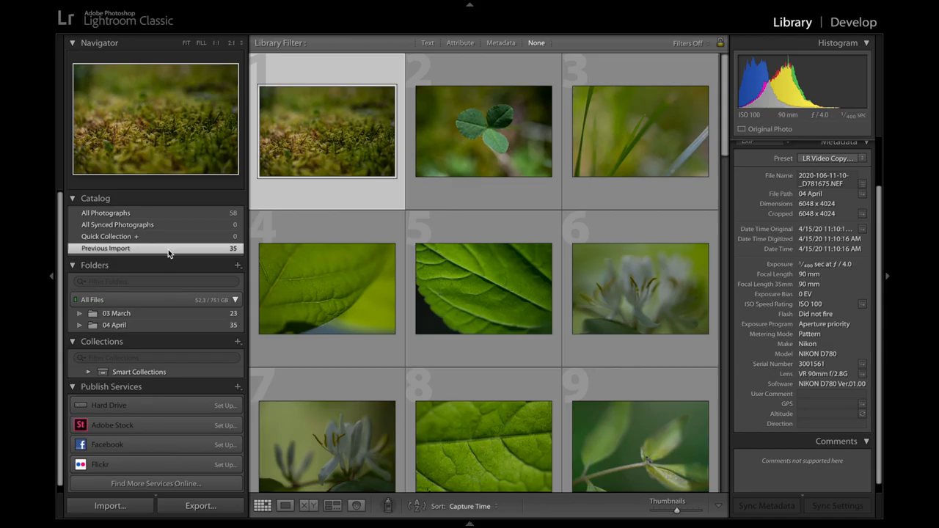
Scroll through the 35 plant close-ups of the Previous Import grid
scroll("down", 3)
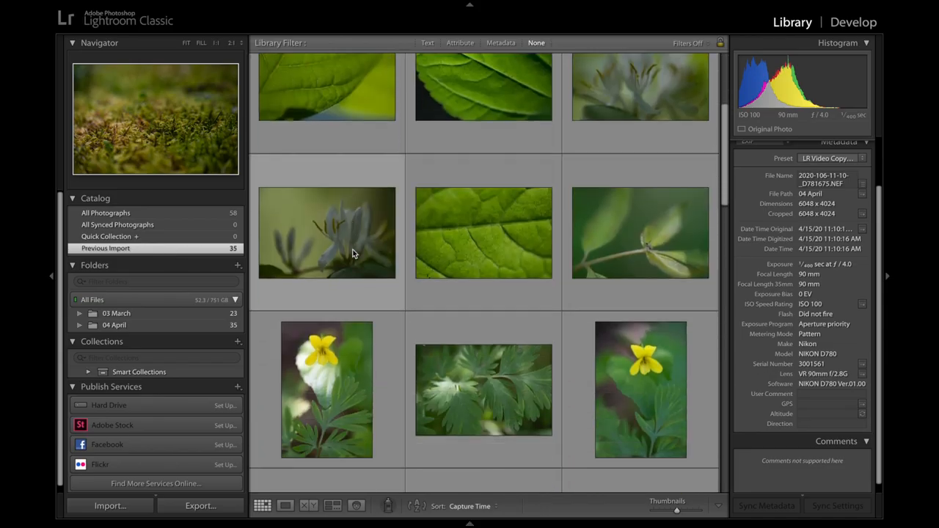
scroll("down", 3)
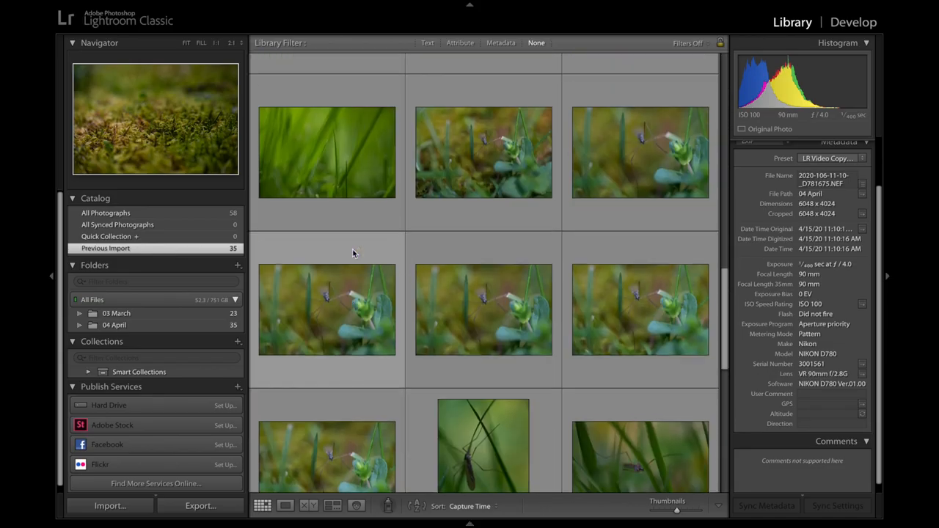
scroll("down", 3)
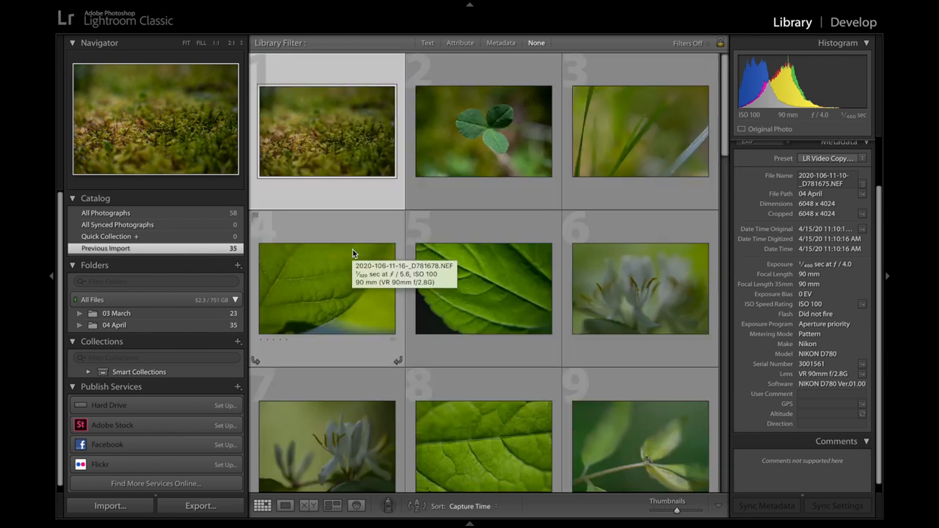
mouse_move(345, 247)
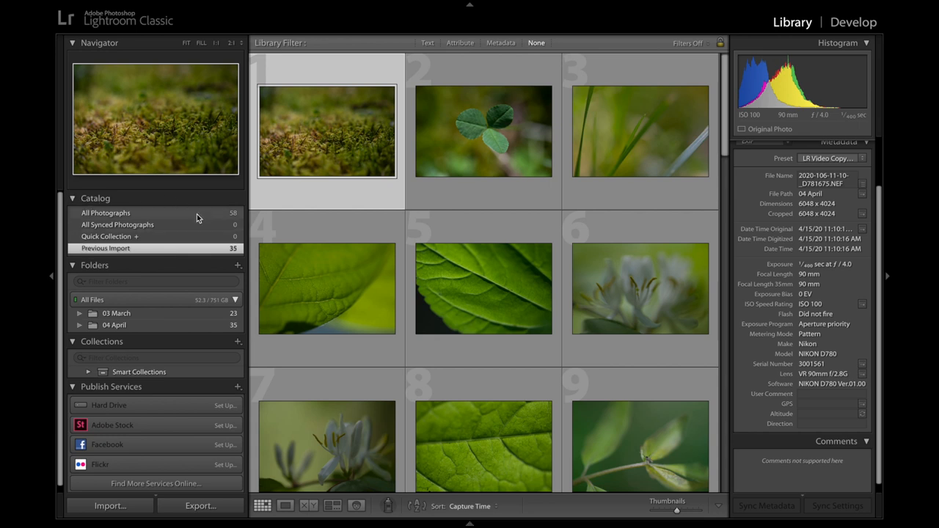
mouse_move(161, 226)
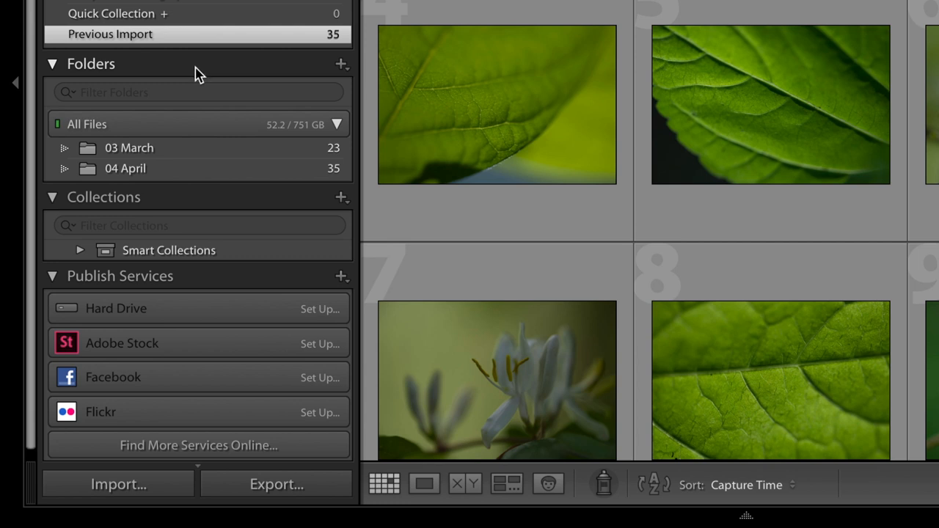
mouse_move(158, 192)
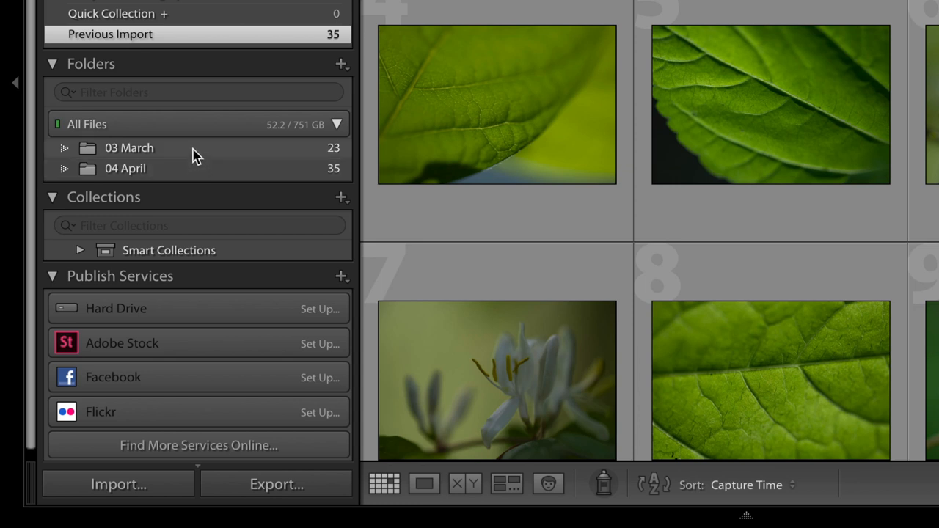
Reveal March and April inside the 2020 folder and show all 58 of its photos
right_click(130, 146)
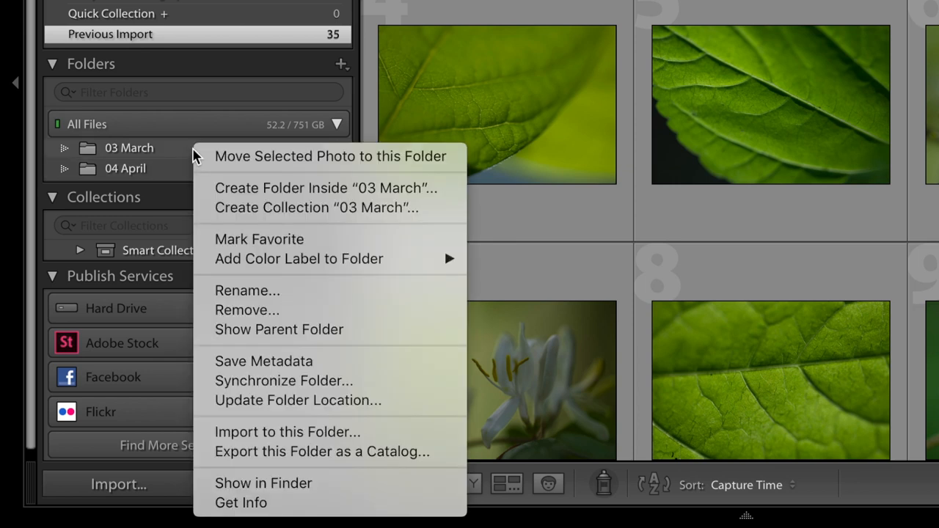
mouse_move(278, 328)
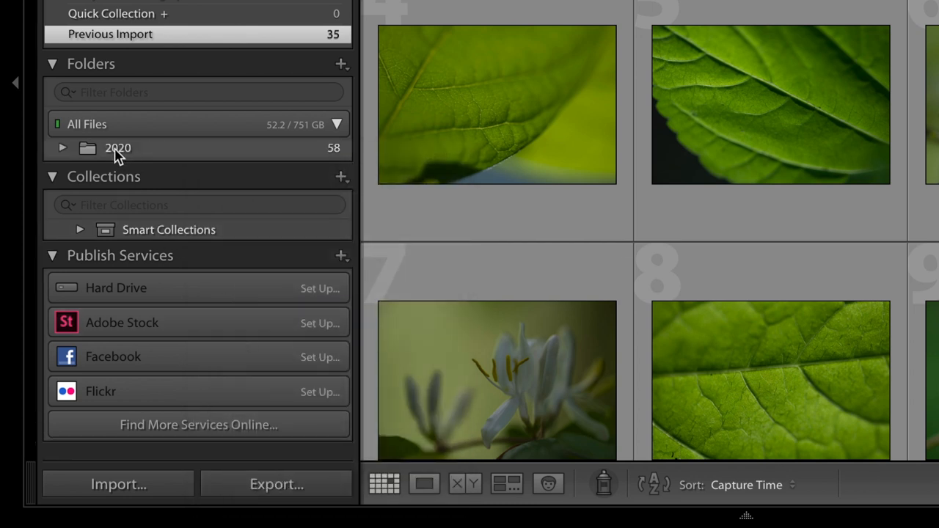
left_click(62, 146)
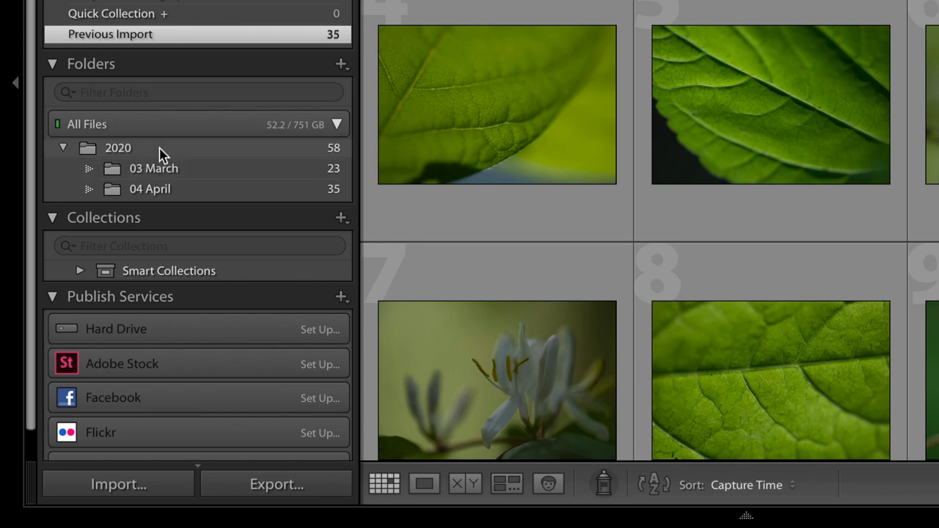
mouse_move(173, 188)
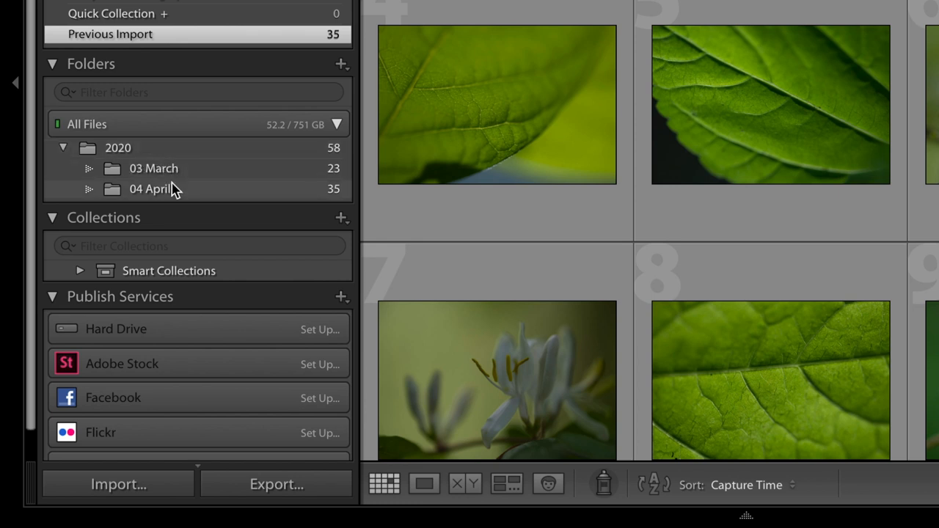
left_click(117, 147)
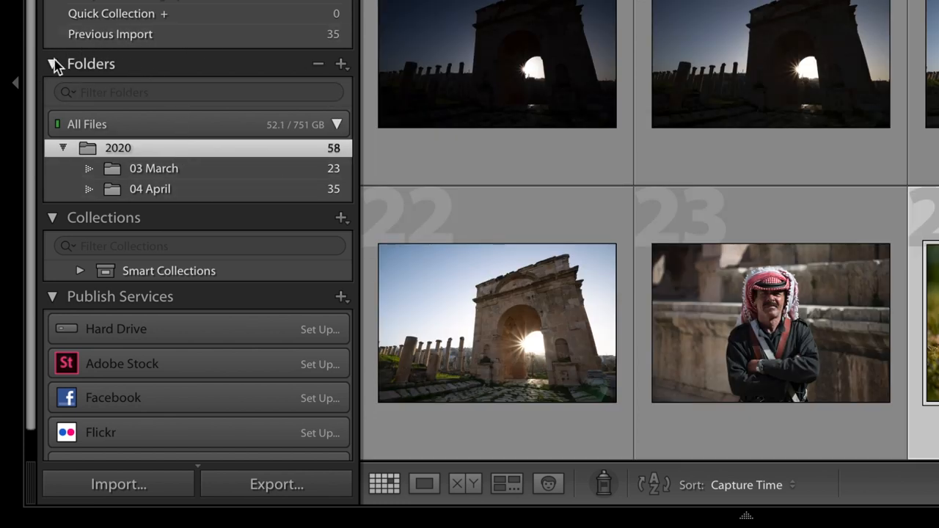
mouse_move(52, 95)
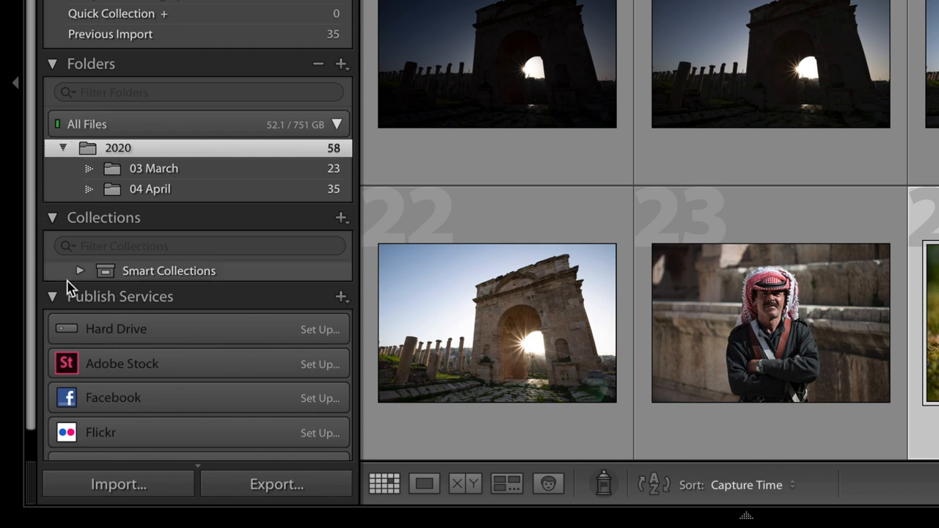
mouse_move(184, 232)
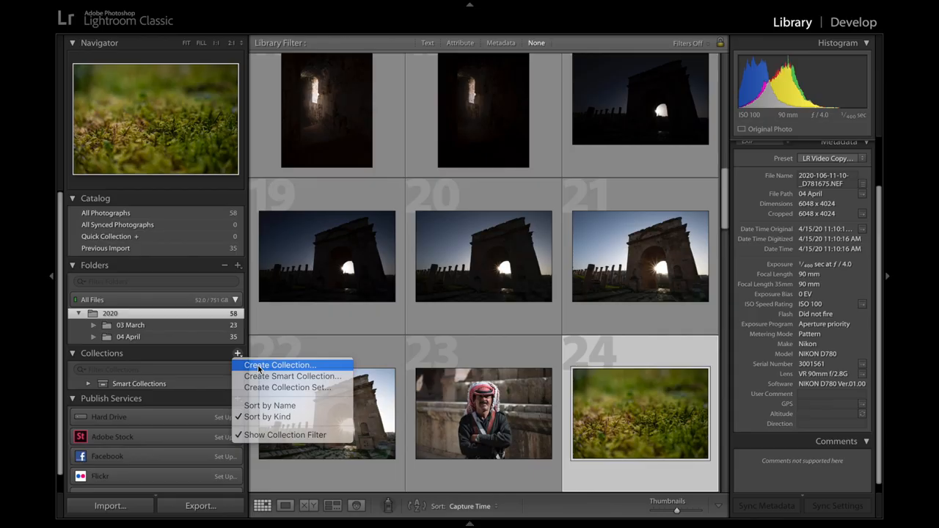
Create the Macro collection from the 35 selected April close-ups and browse it
left_click(279, 364)
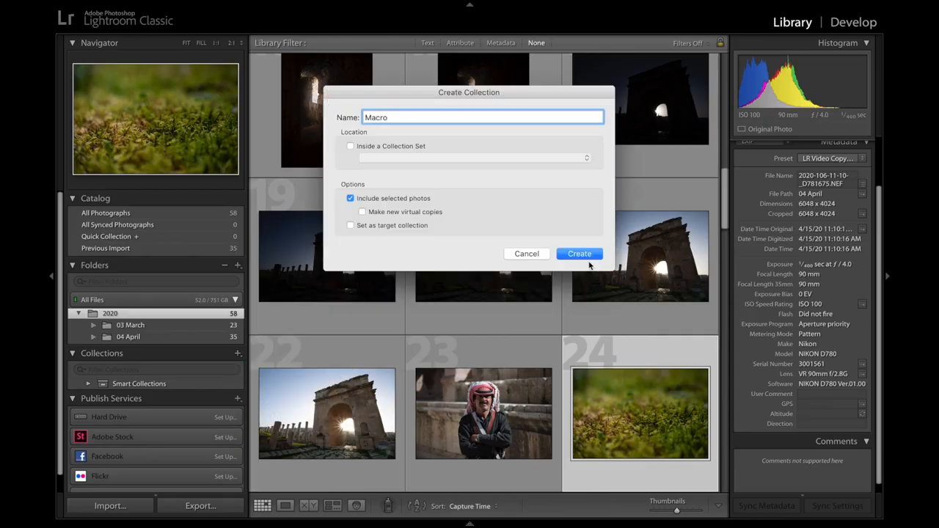
left_click(578, 252)
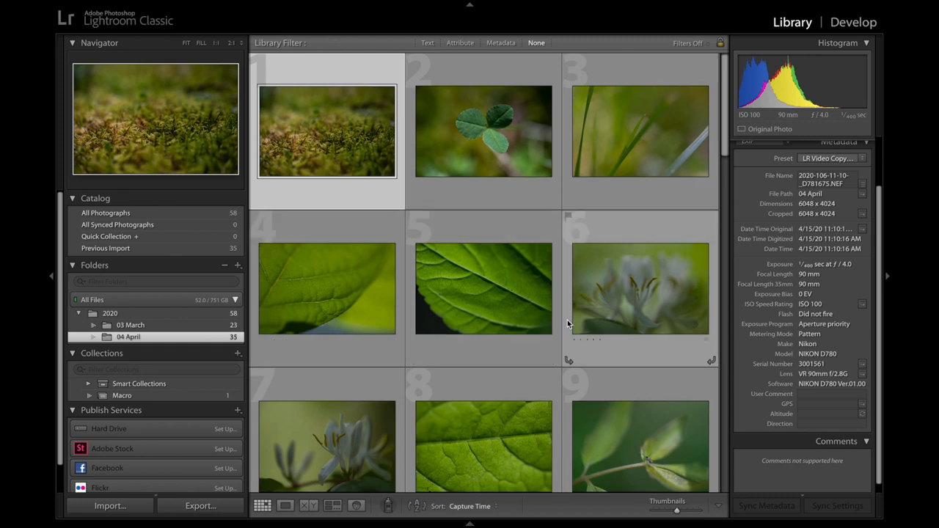
scroll("down", 3)
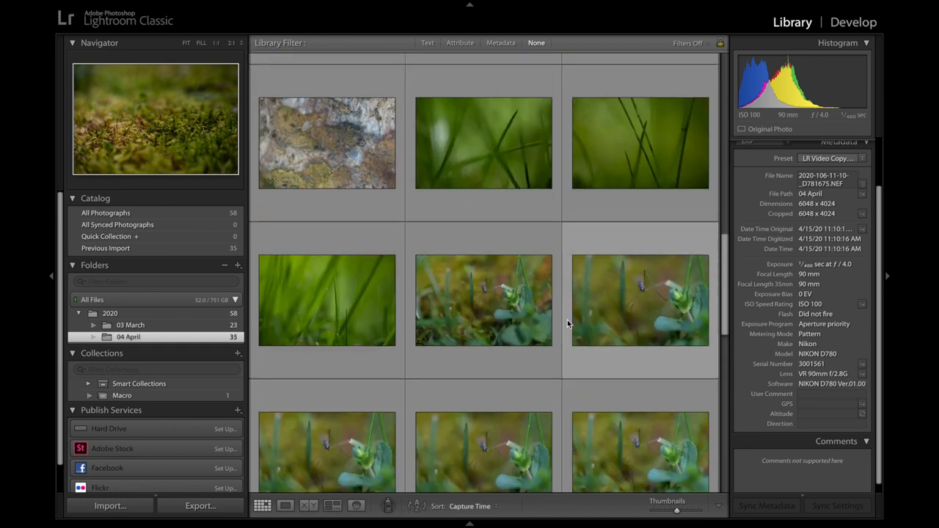
scroll("down", 3)
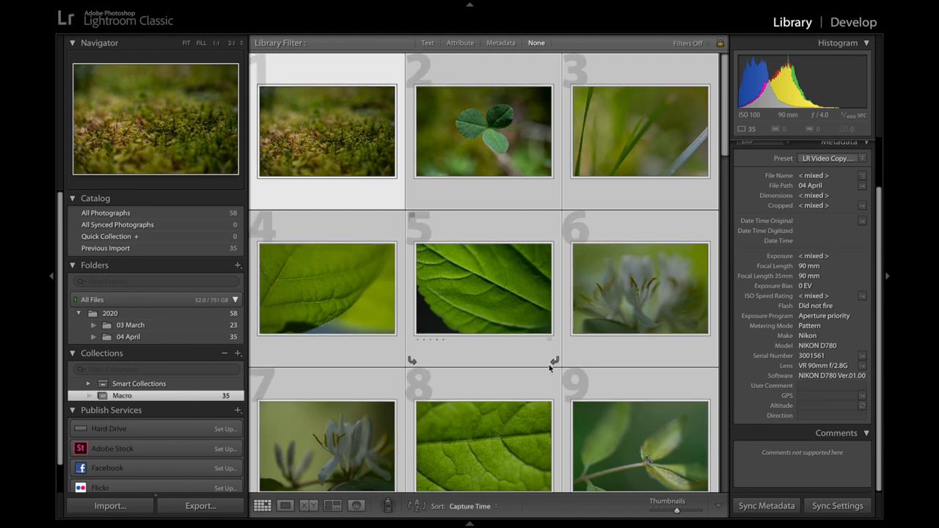
Create a new collection named Best Macro
scroll("down", 3)
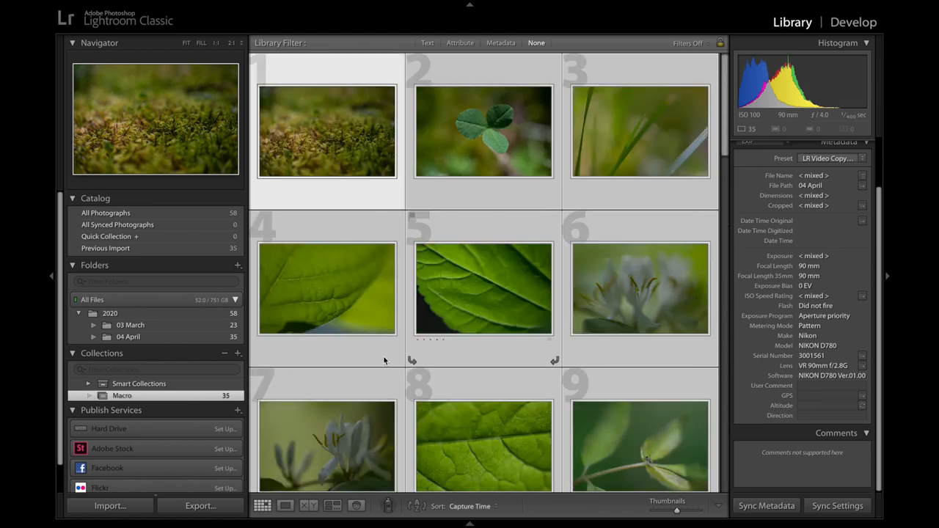
left_click(238, 353)
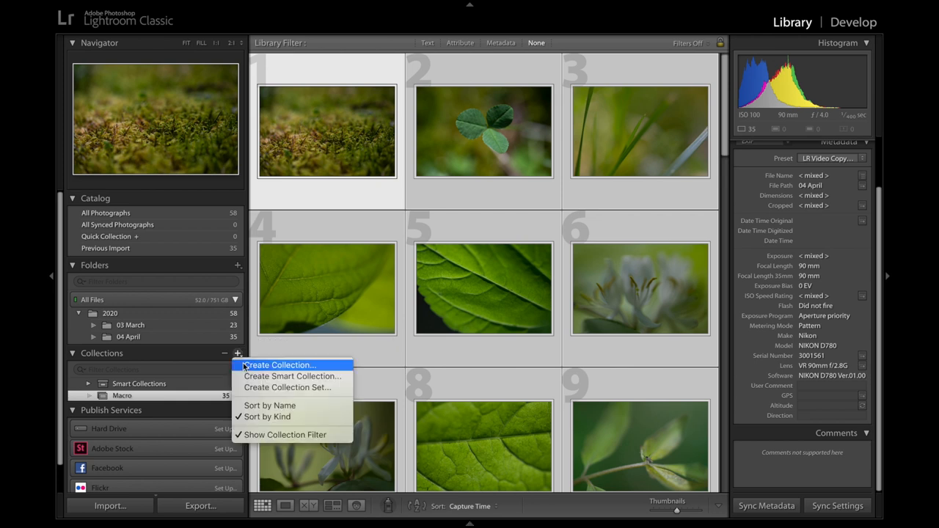
left_click(278, 364)
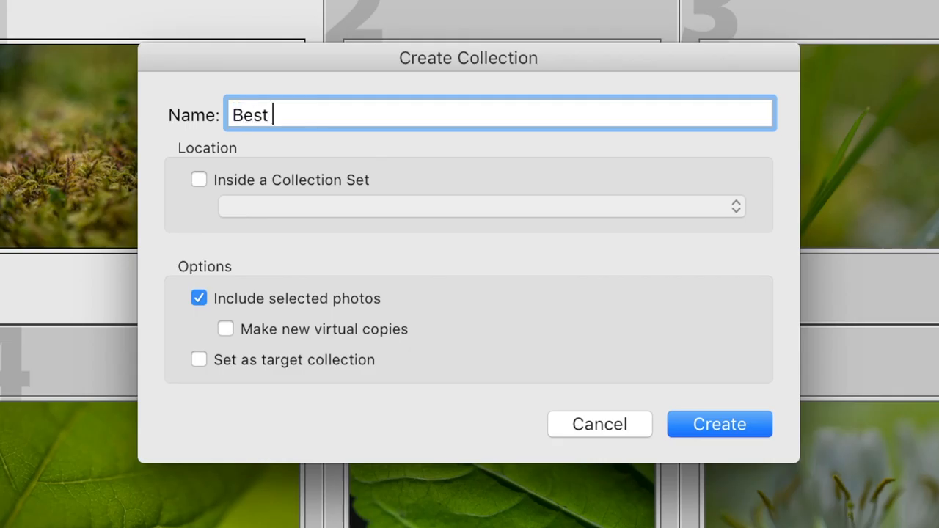
type("Macro")
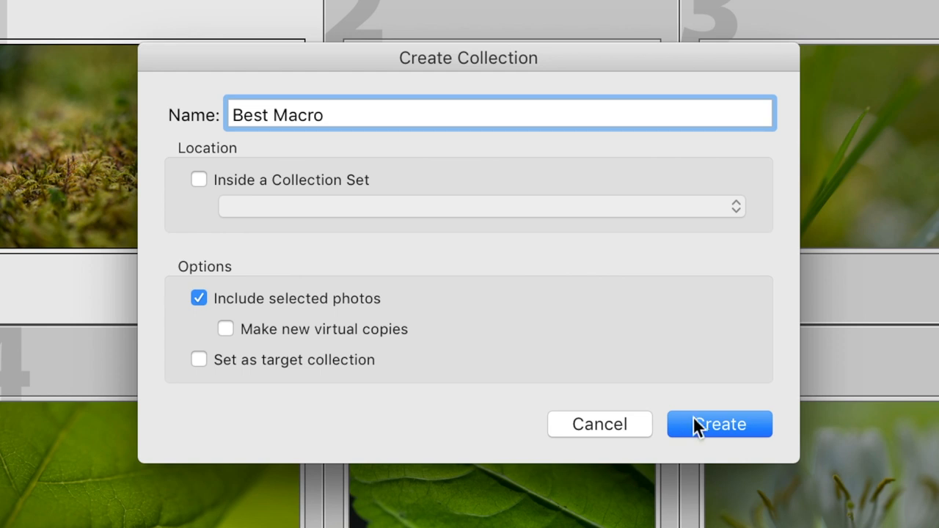
left_click(720, 424)
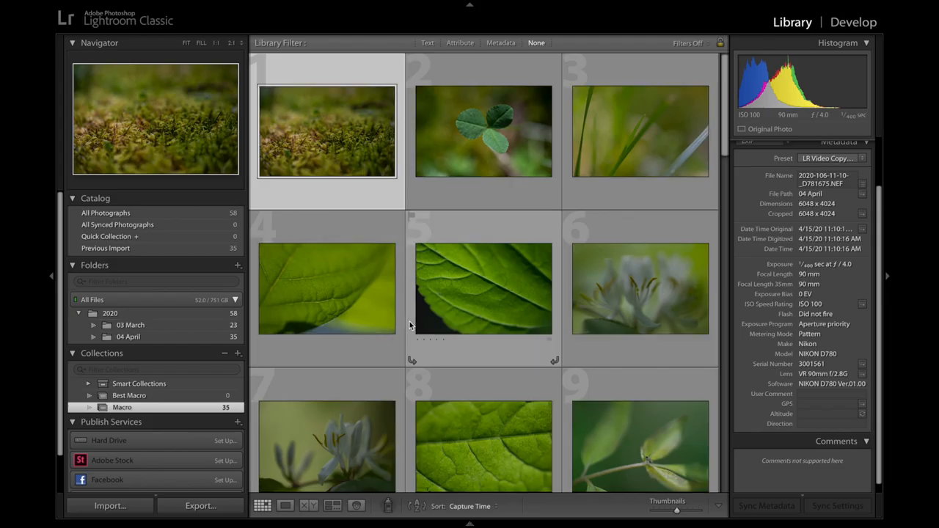
Put grass photo 18 into Best Macro and view the collection's single photo
scroll("down", 3)
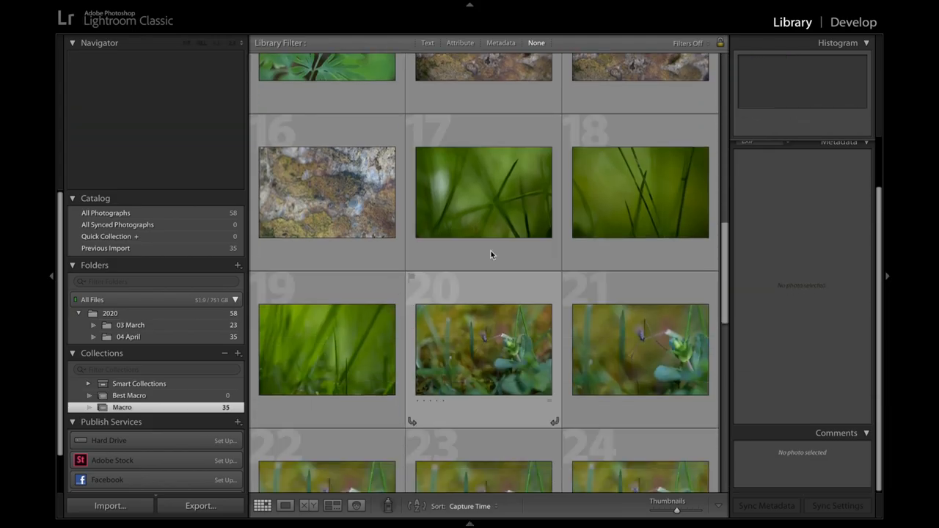
left_click(640, 193)
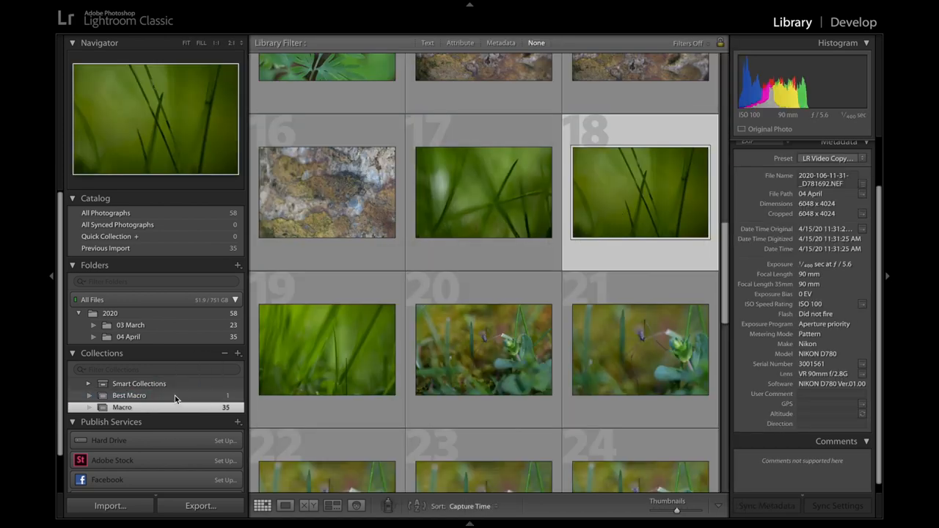
left_click(129, 396)
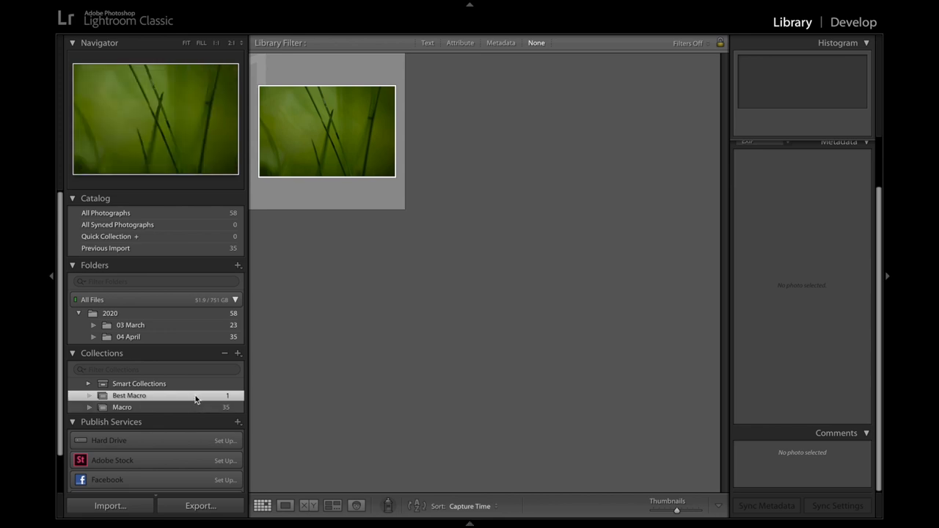
mouse_move(196, 403)
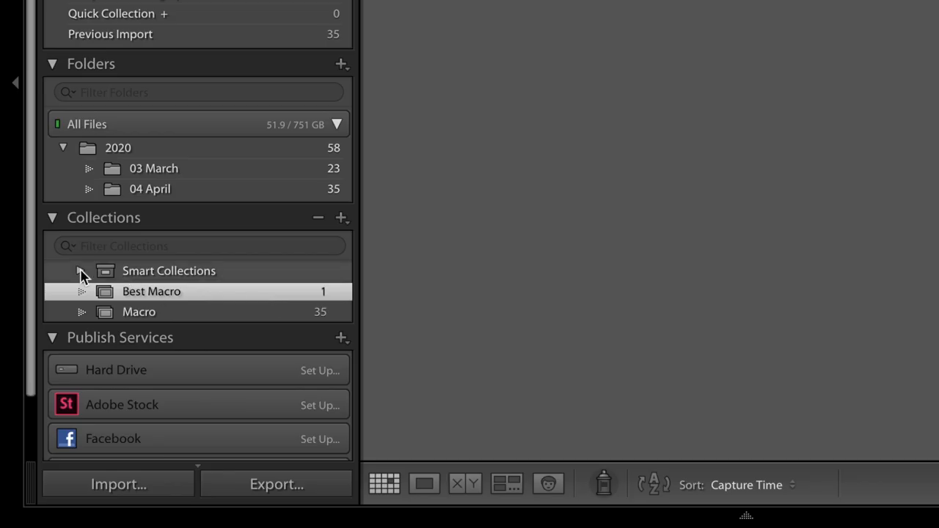
left_click(80, 270)
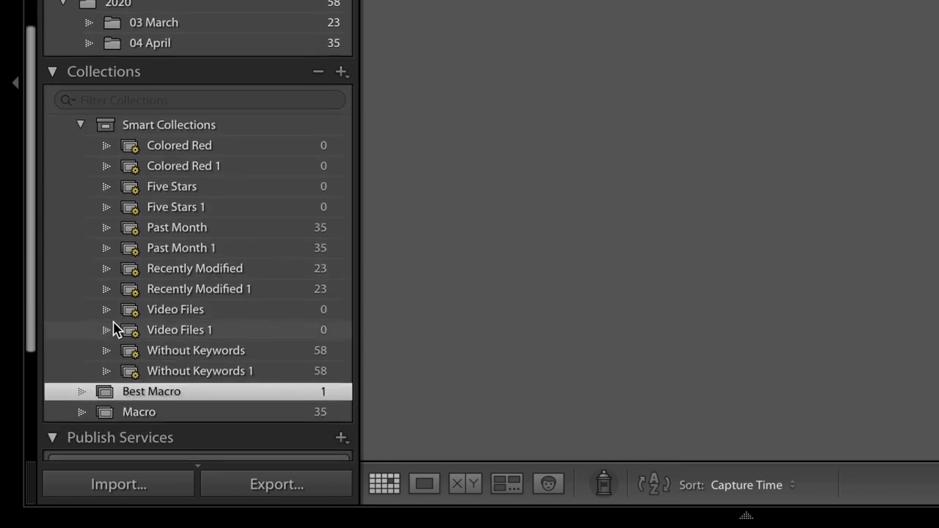
left_click(172, 185)
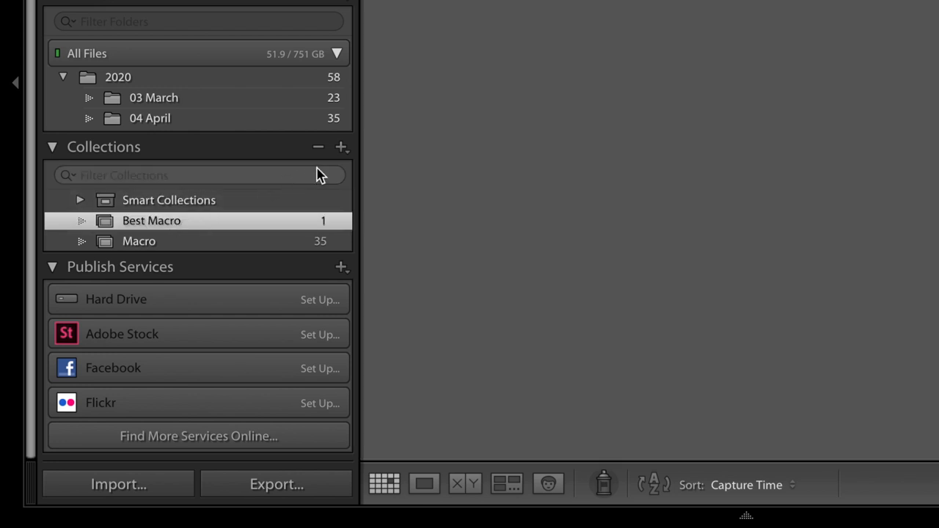
left_click(341, 146)
type("PL")
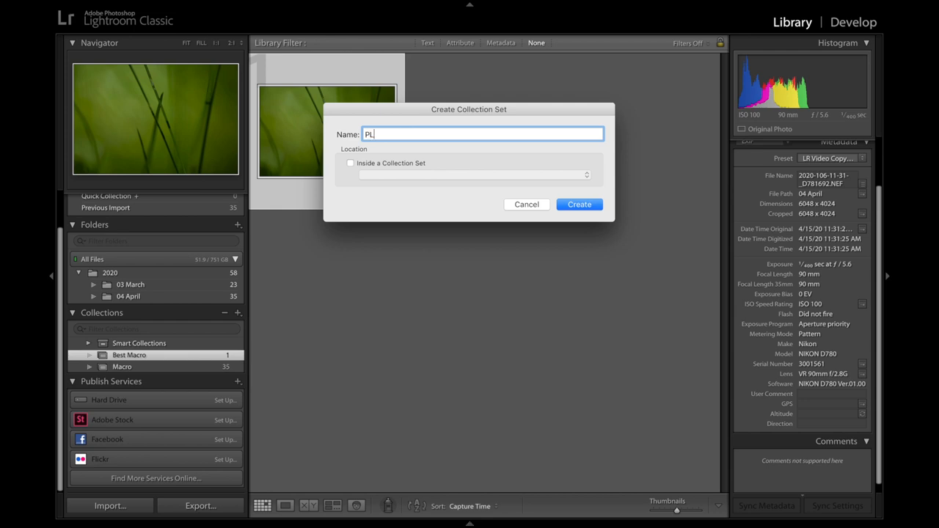
Create the PL Workshops collection set and select it
type("Workshops")
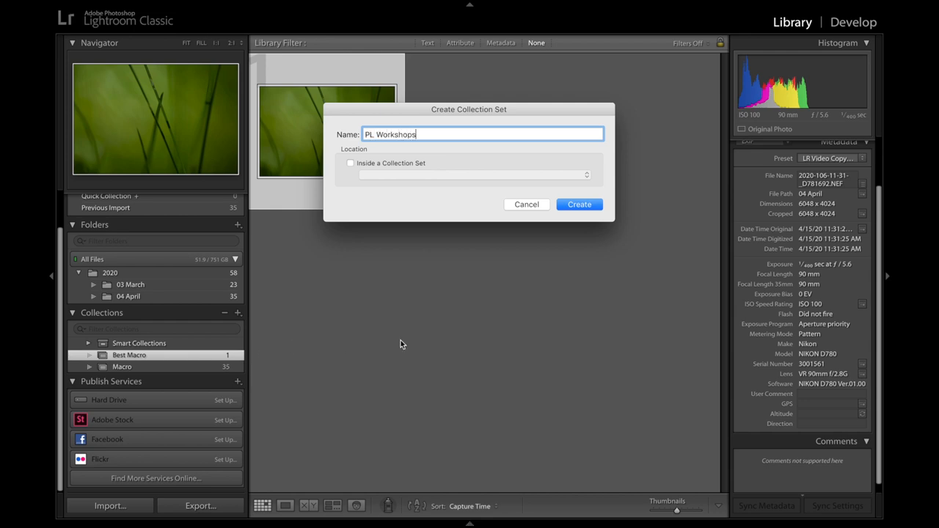
left_click(578, 204)
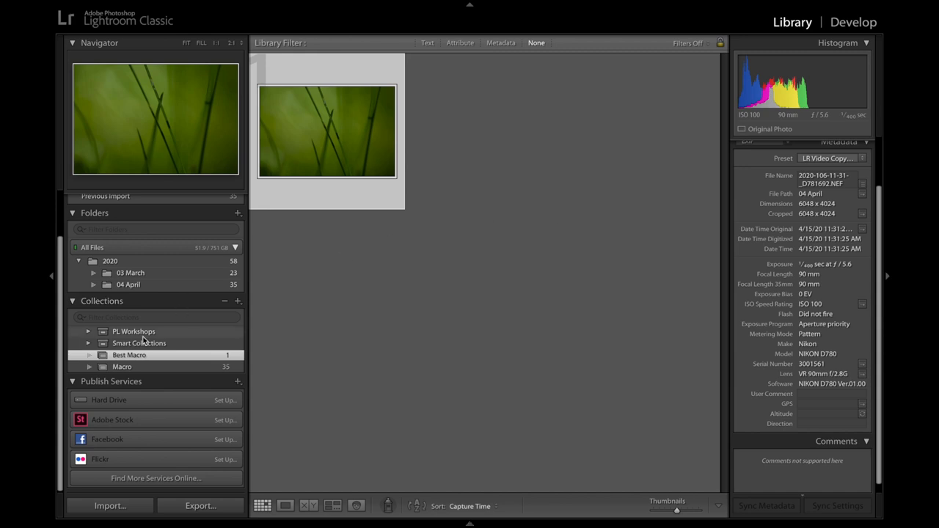
left_click(134, 332)
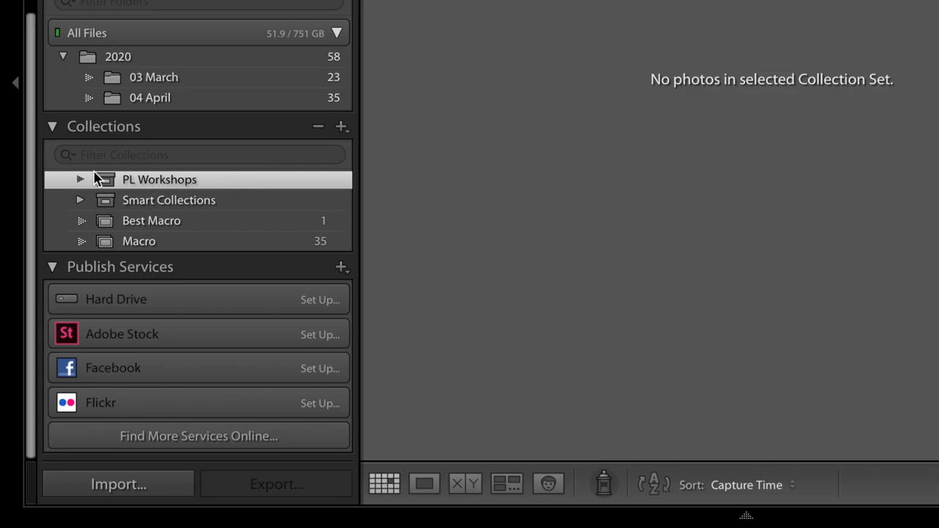
Create an empty 2020 Jordan collection inside PL Workshops
left_click(342, 127)
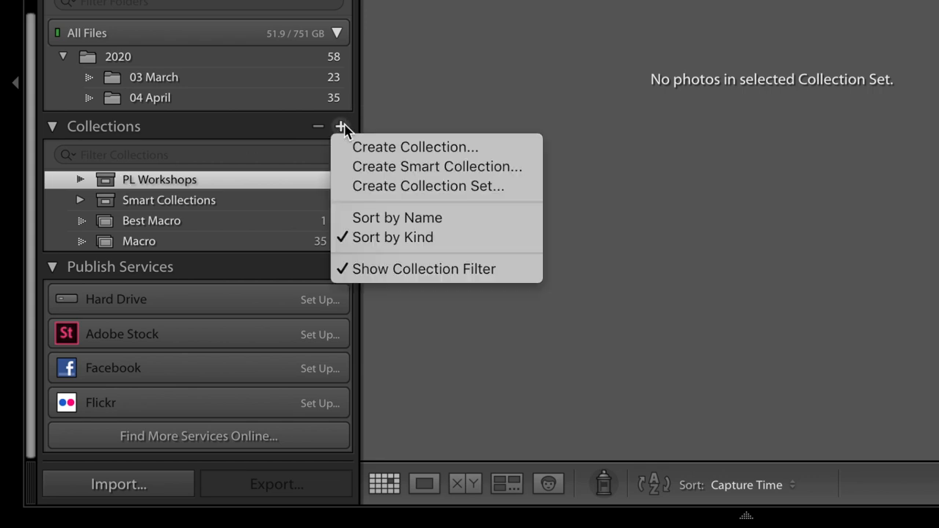
left_click(414, 147)
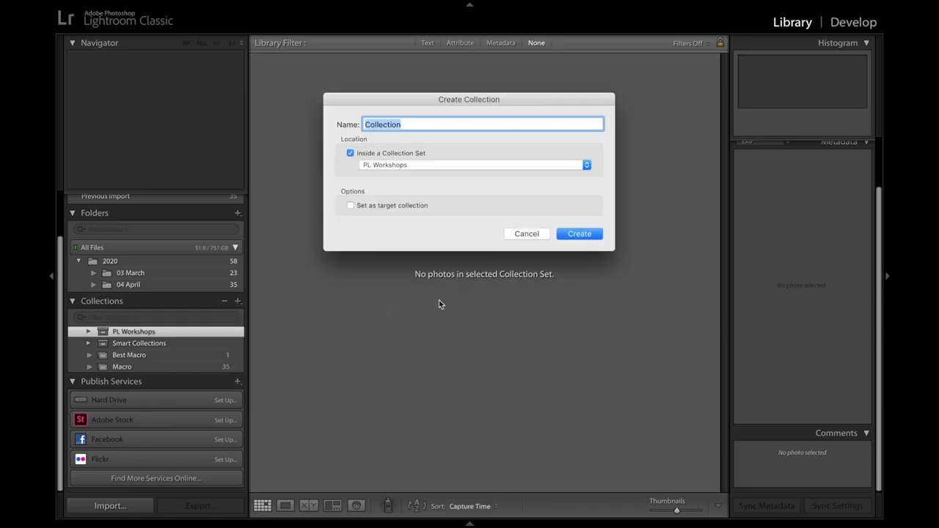
left_click(525, 233)
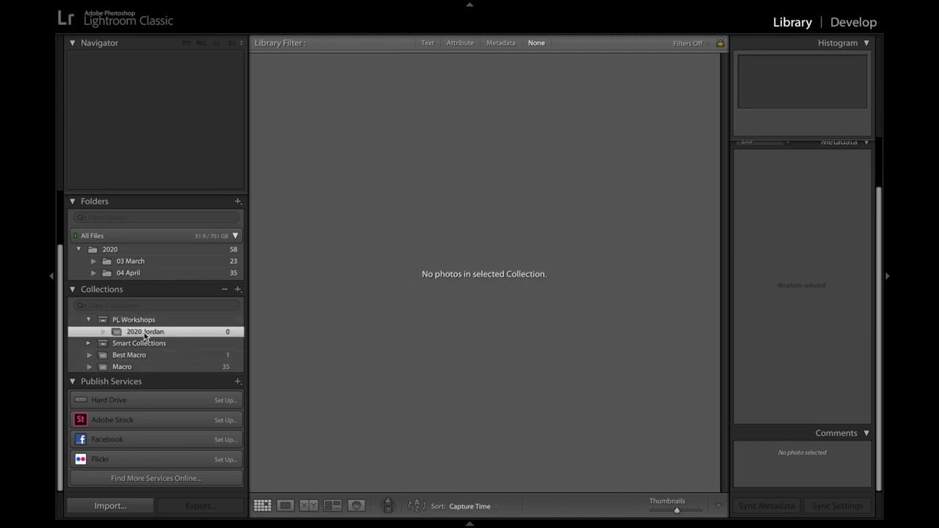
left_click(131, 261)
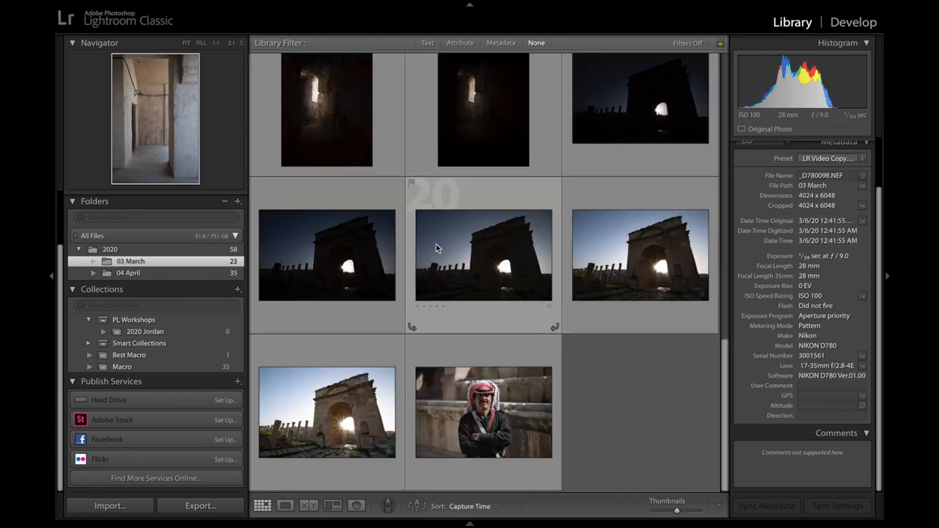
left_click(144, 332)
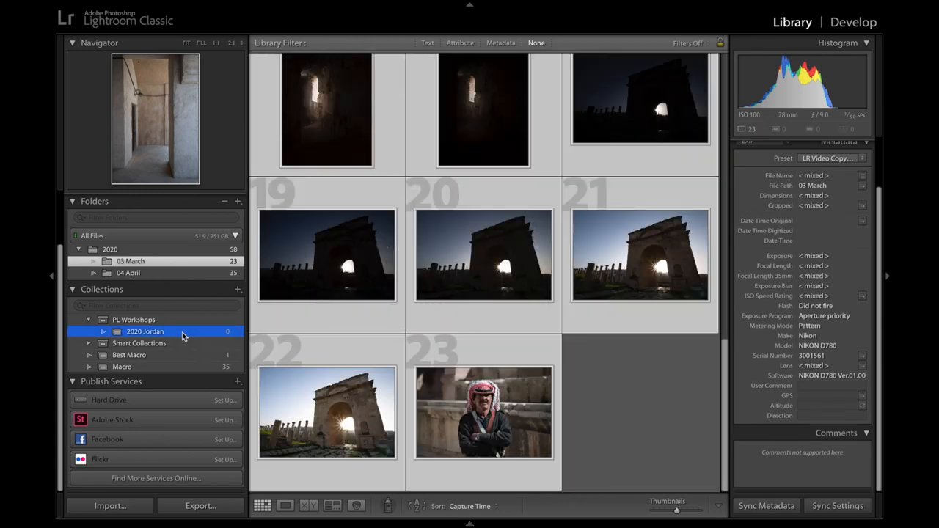
left_click(144, 332)
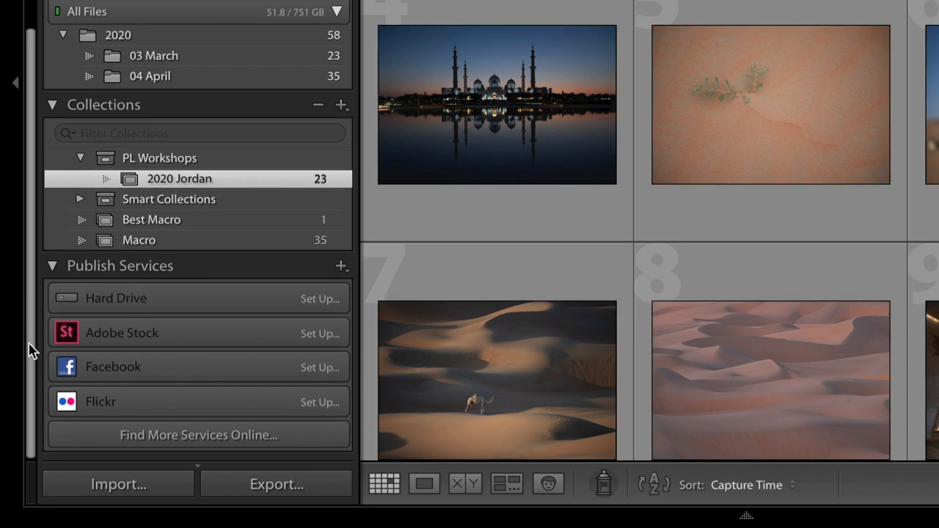
mouse_move(169, 223)
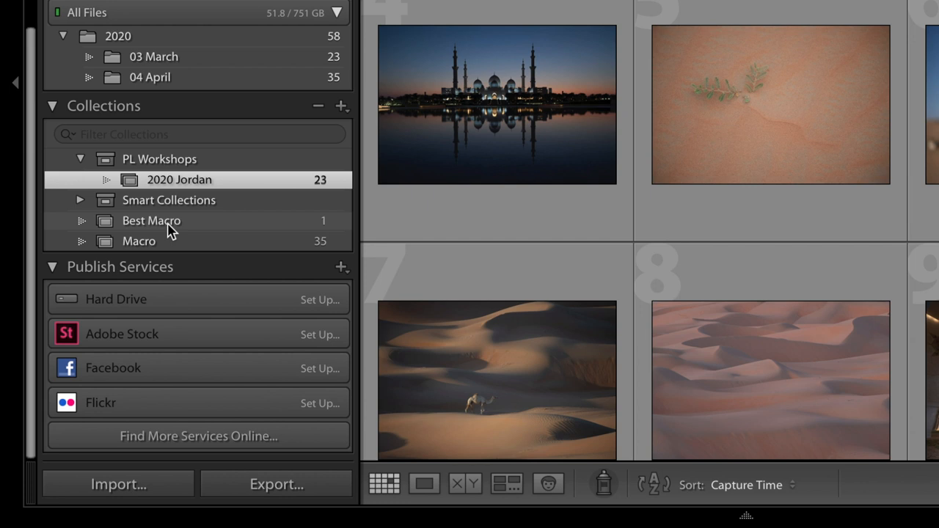
mouse_move(257, 253)
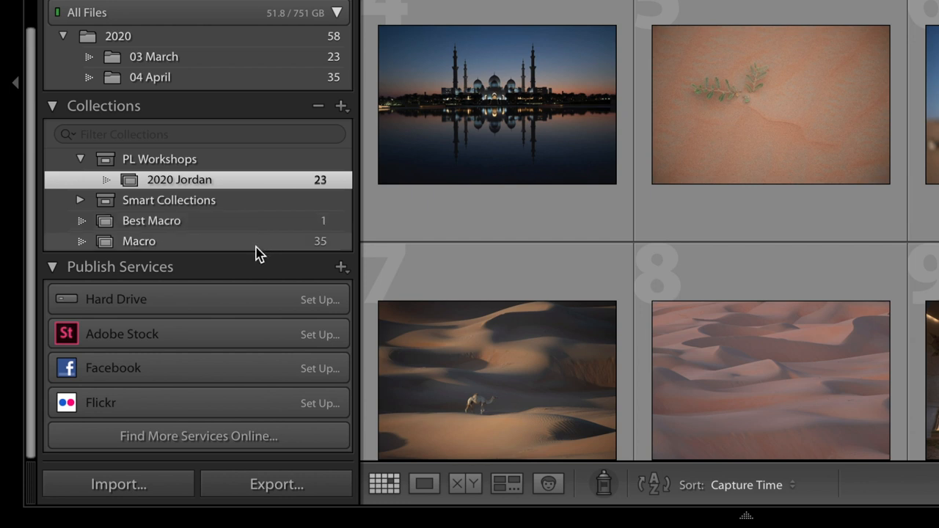
mouse_move(220, 334)
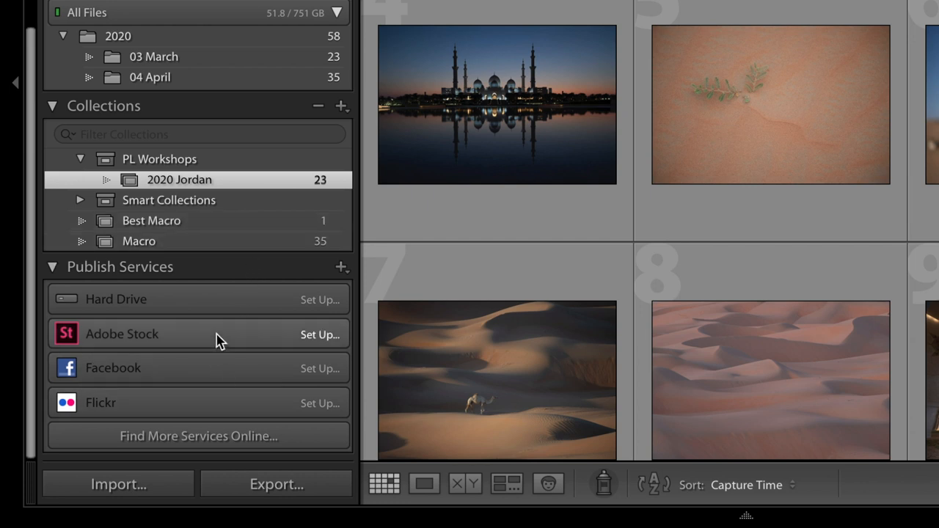
mouse_move(226, 317)
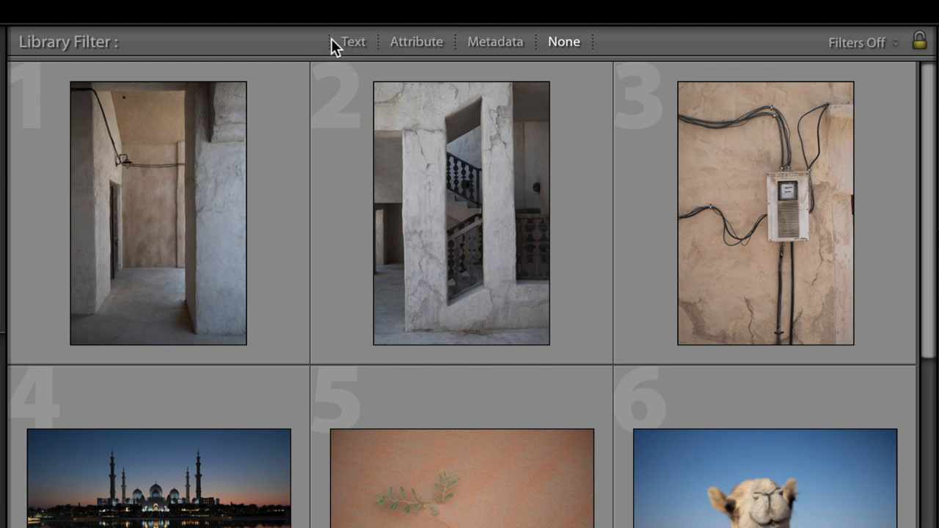
mouse_move(585, 46)
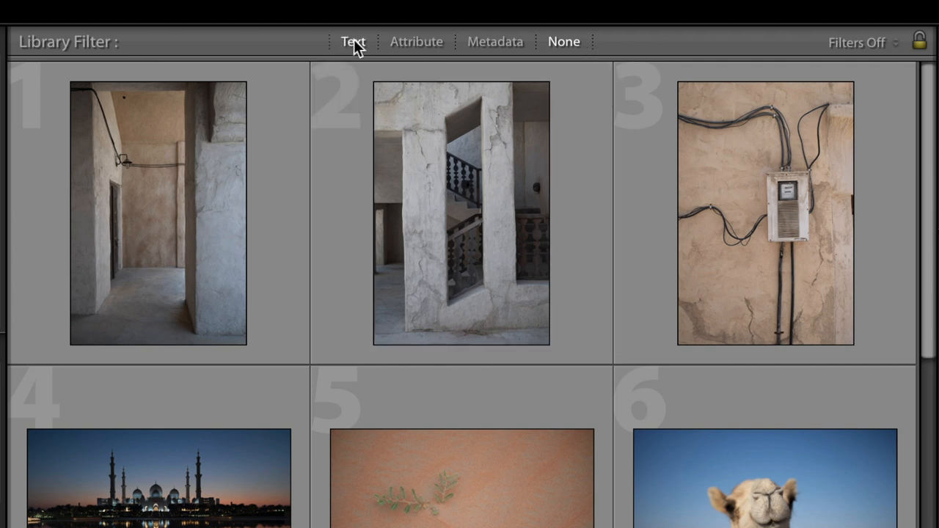
left_click(353, 41)
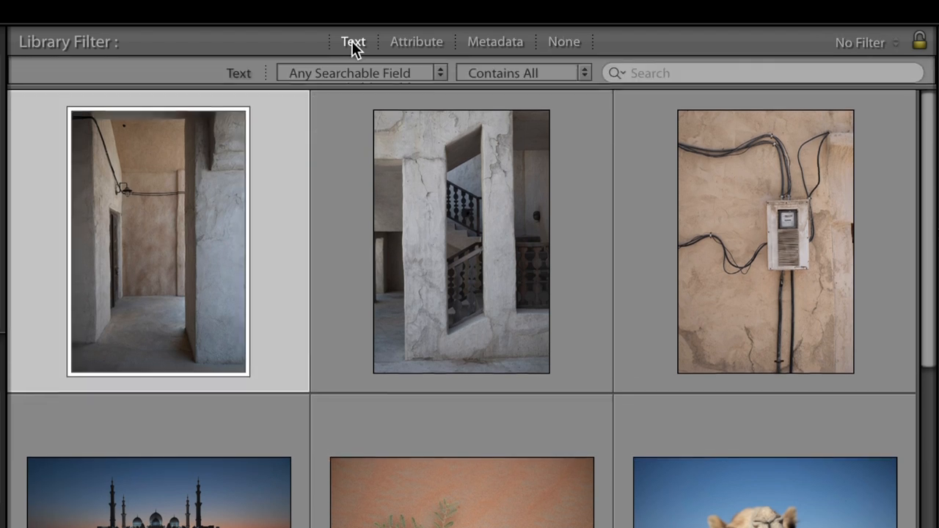
left_click(763, 73)
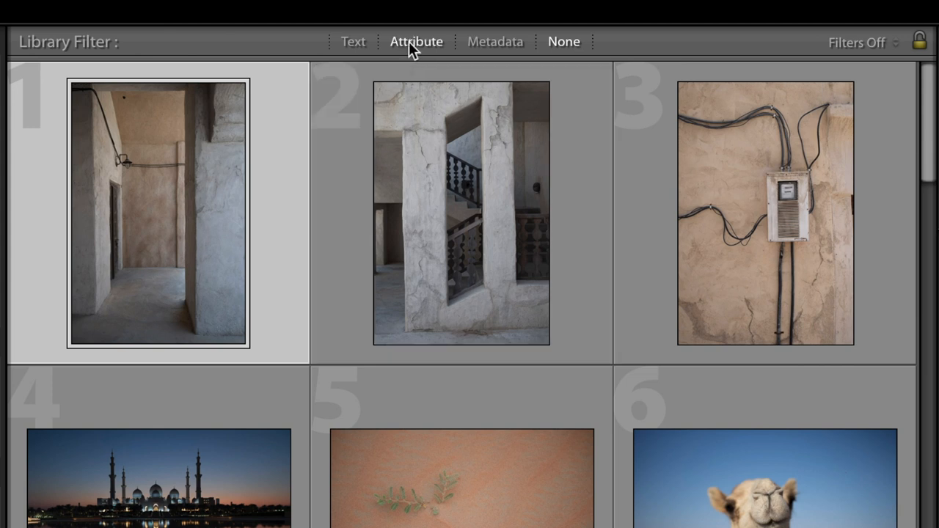
Set the Attribute rating filter to 'less than or equal to' zero stars
left_click(417, 41)
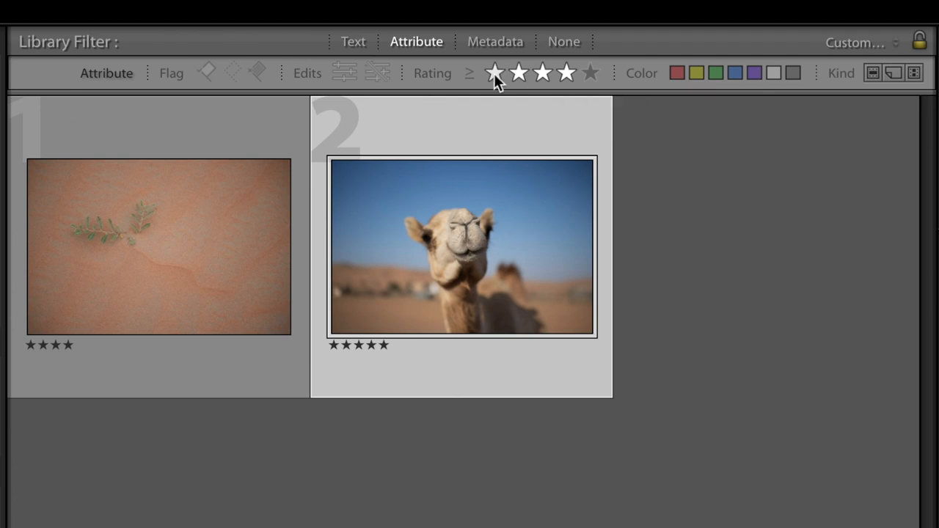
left_click(470, 73)
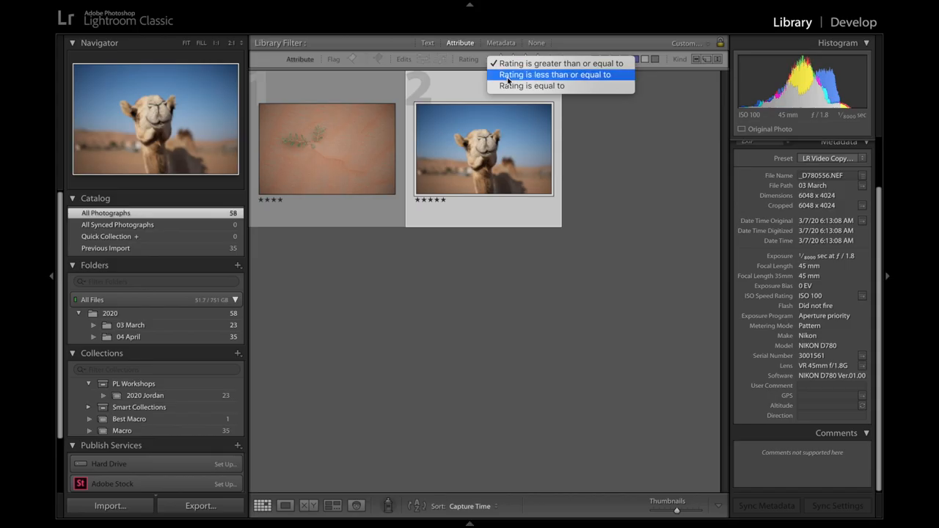
left_click(555, 74)
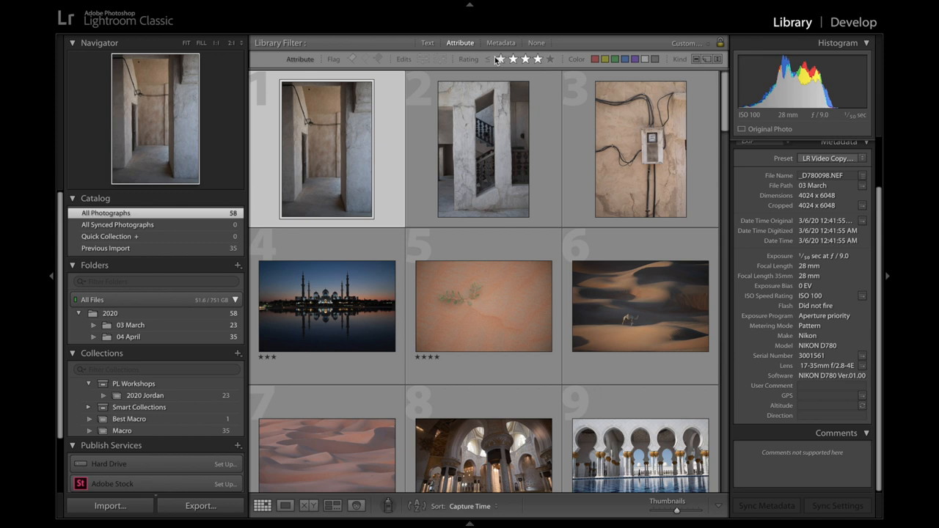
left_click(490, 59)
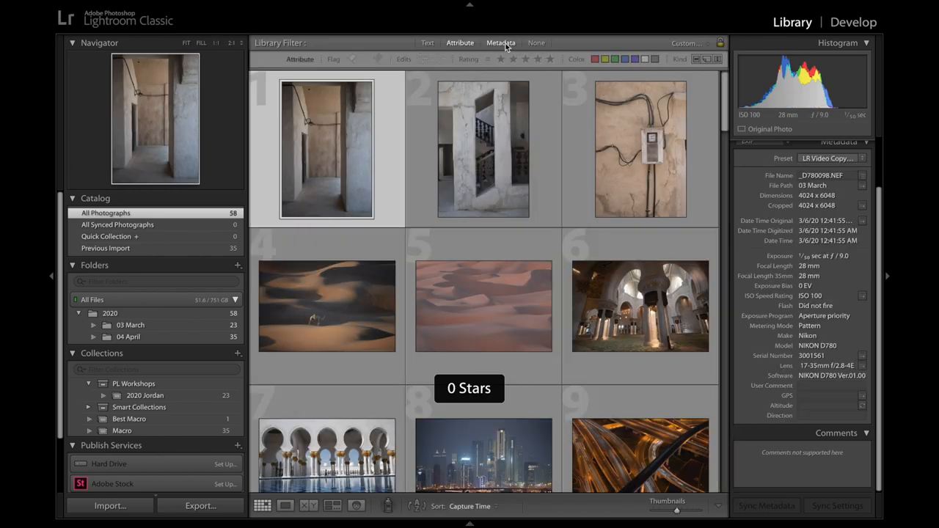
Filter the Metadata columns to photos shot with the 17-35mm f/2.8-4E lens
left_click(461, 43)
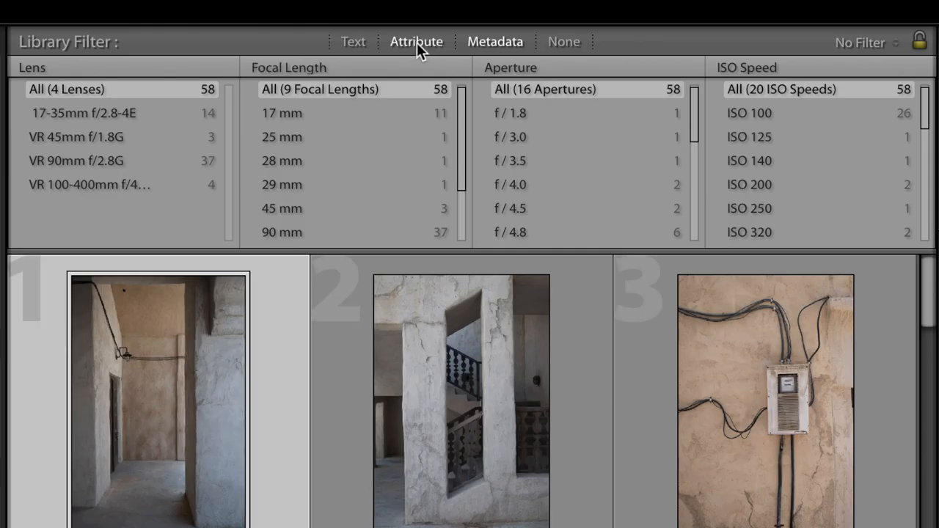
left_click(495, 41)
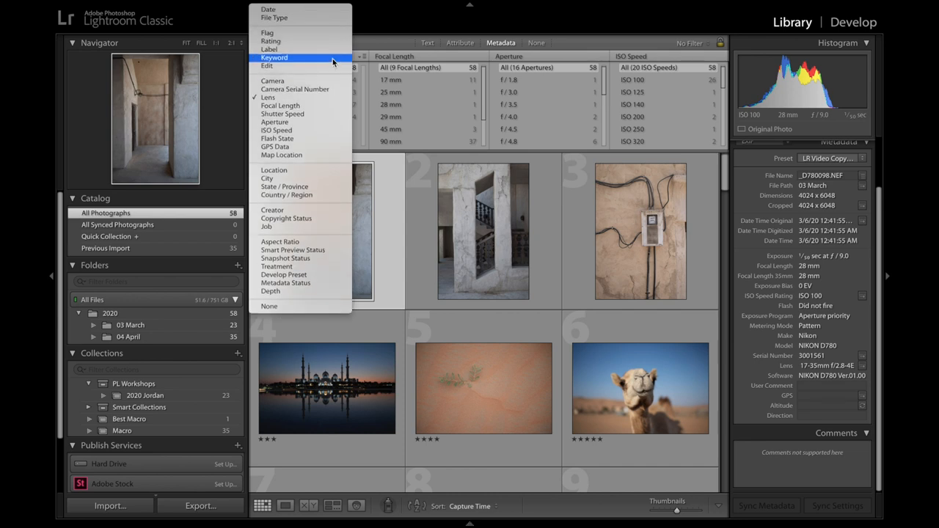
mouse_move(295, 89)
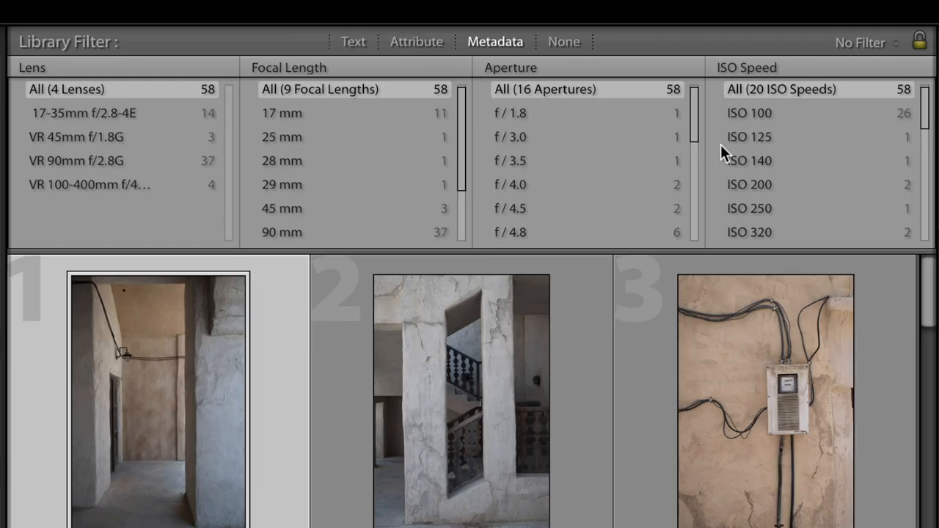
mouse_move(163, 123)
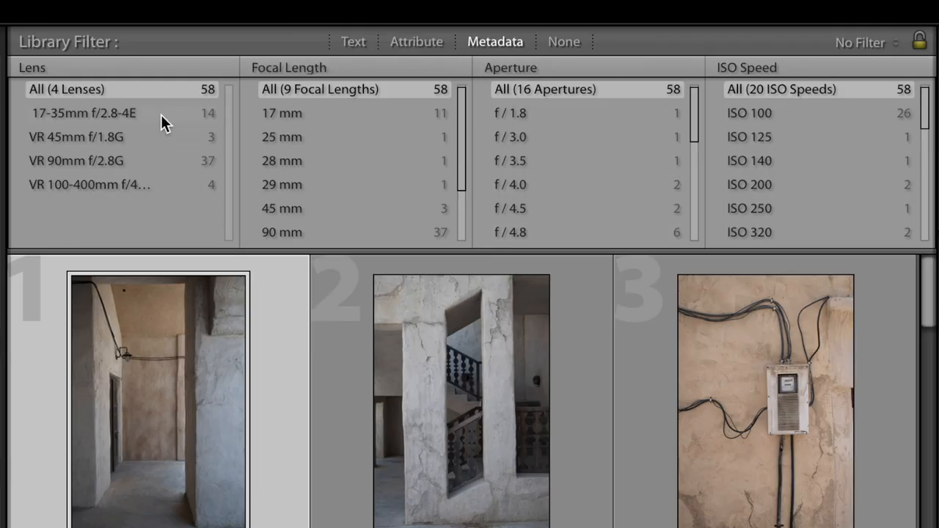
left_click(82, 113)
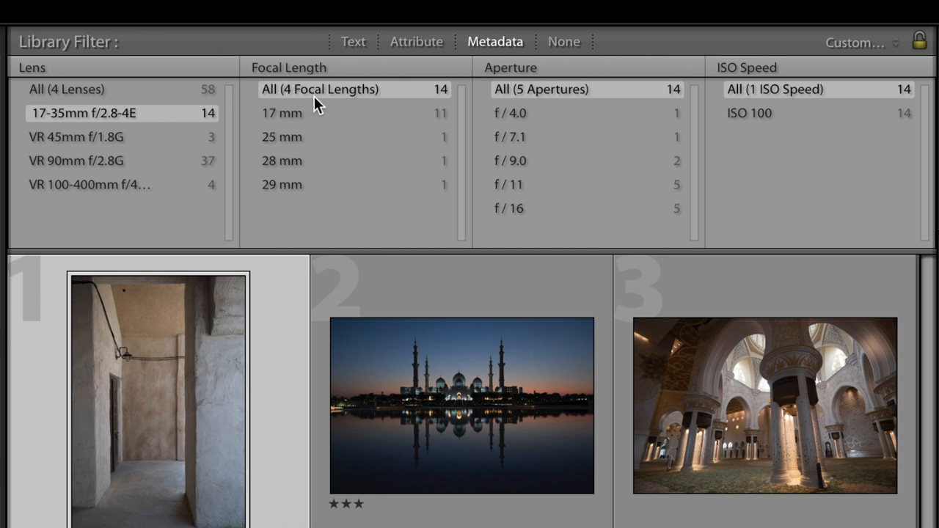
mouse_move(293, 103)
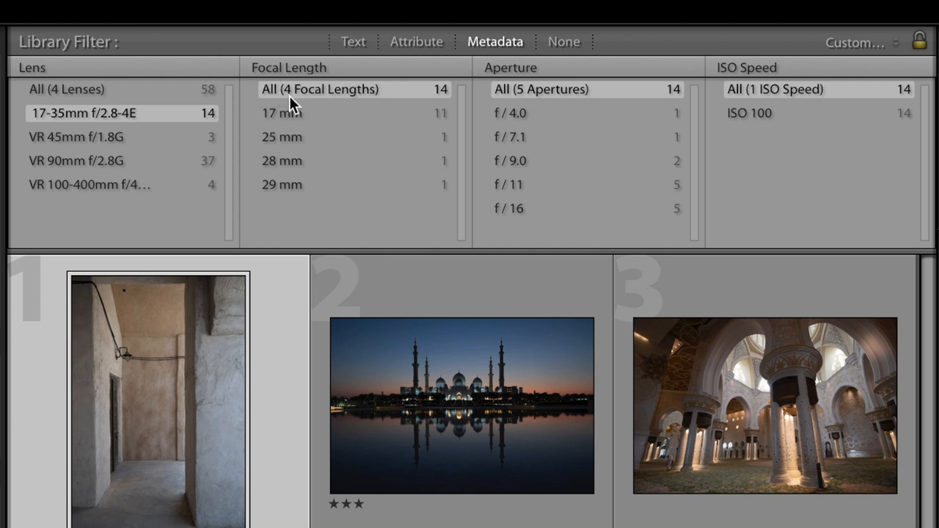
mouse_move(154, 102)
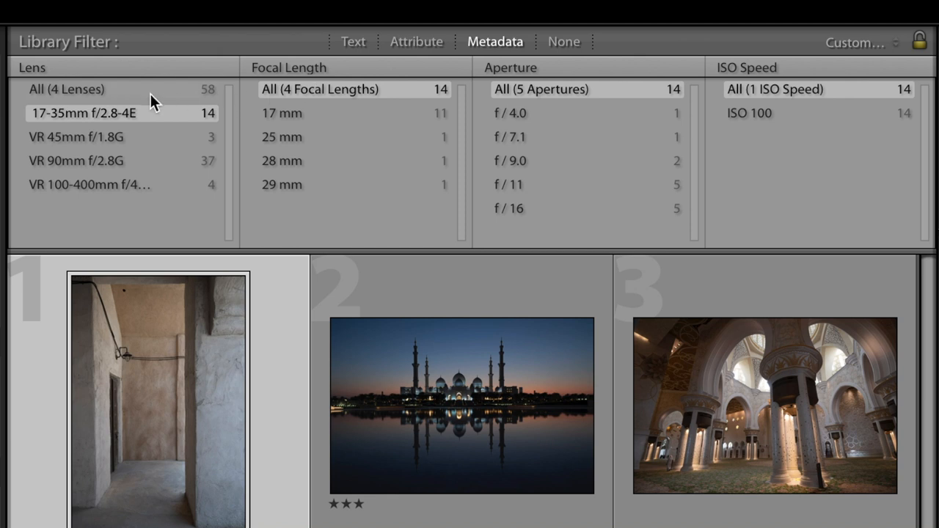
left_click(68, 90)
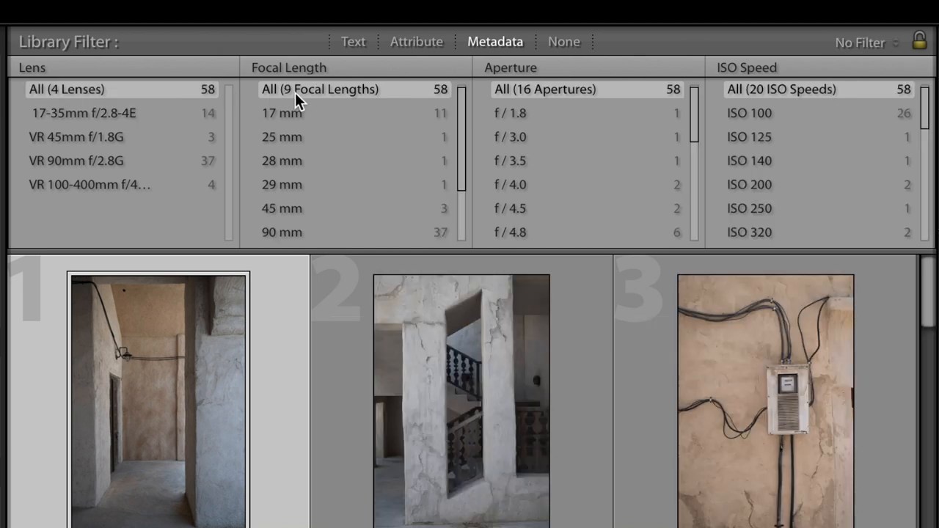
mouse_move(297, 103)
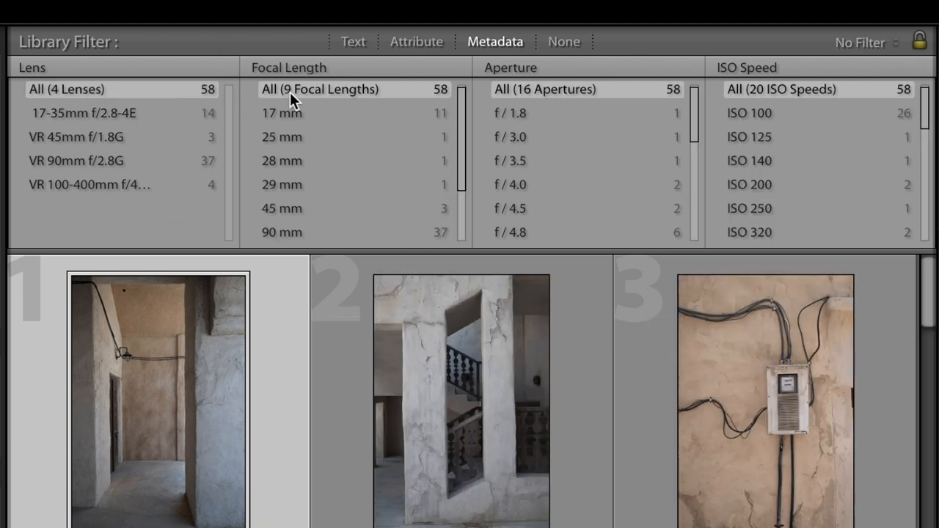
left_click(83, 112)
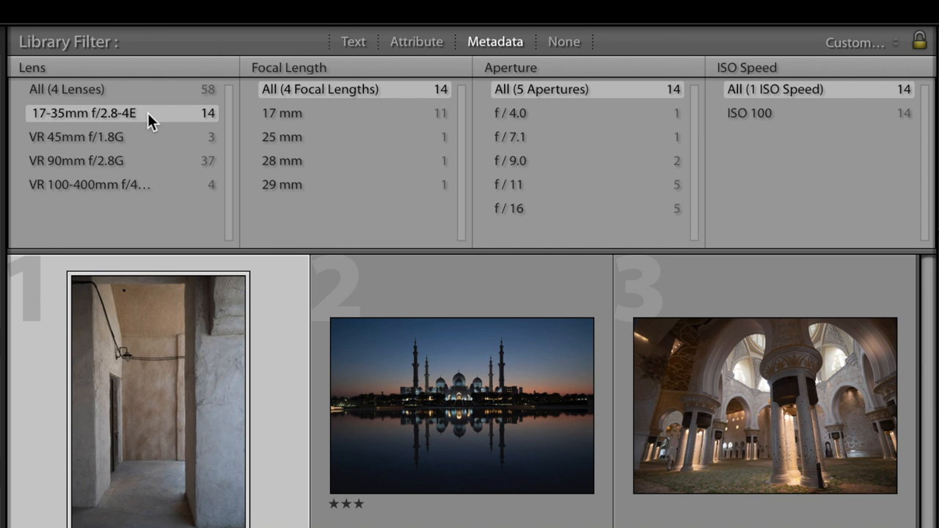
mouse_move(325, 116)
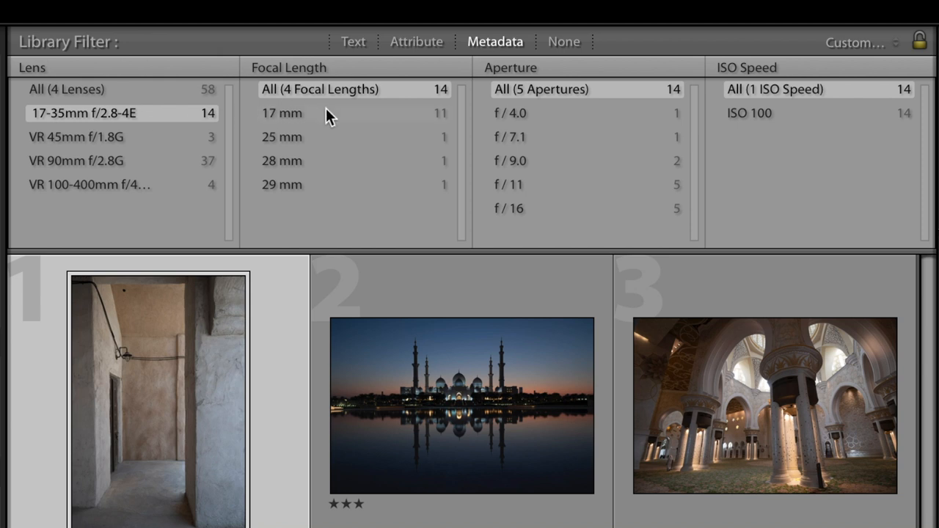
Narrow further to 17 mm and f/4.0, leaving one mosque interior shot
left_click(282, 111)
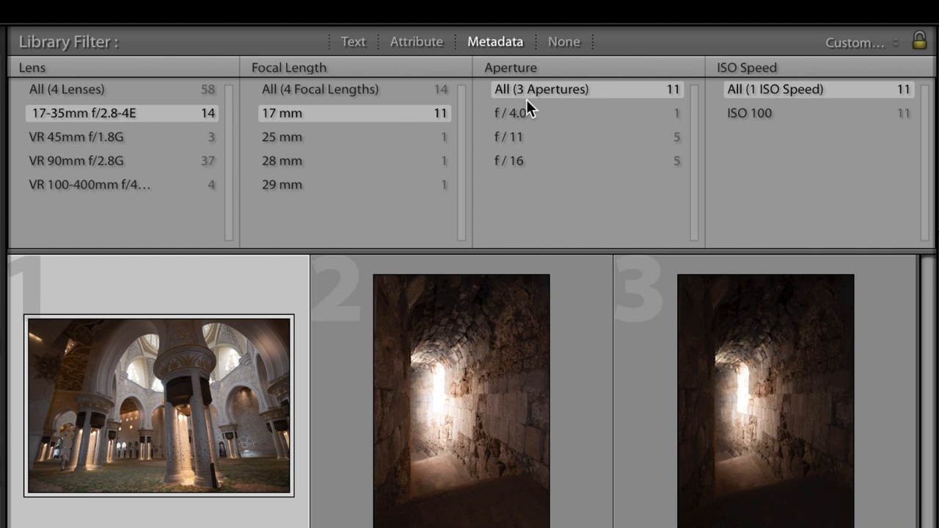
left_click(509, 113)
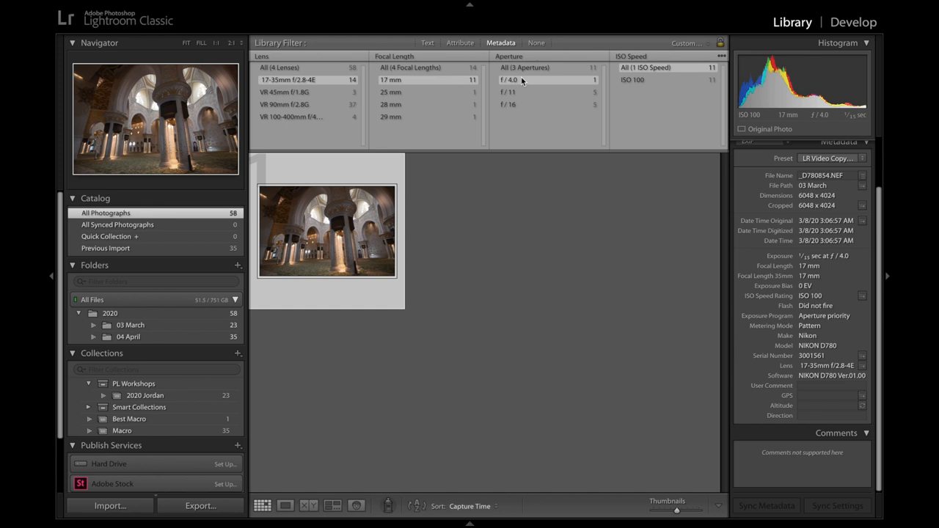
left_click(538, 43)
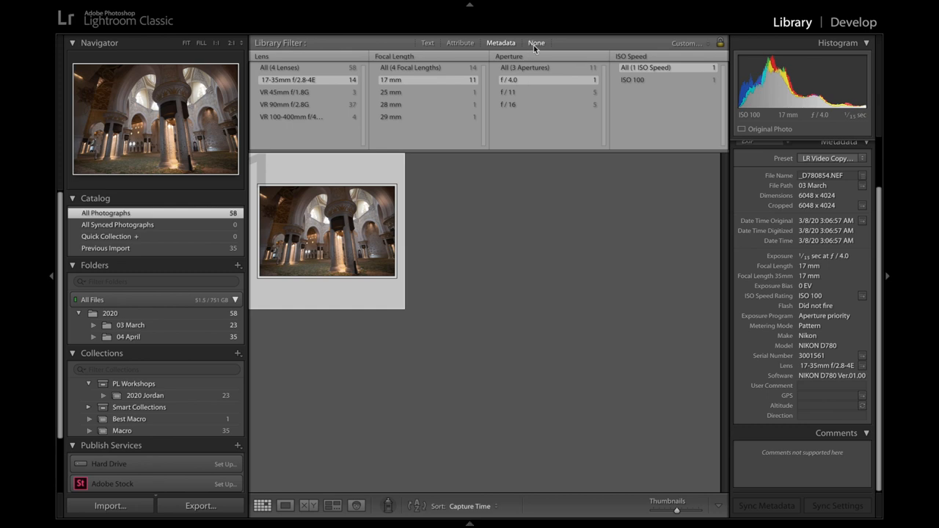
Turn the library filter off and fold away the right-panel metadata section
left_click(537, 43)
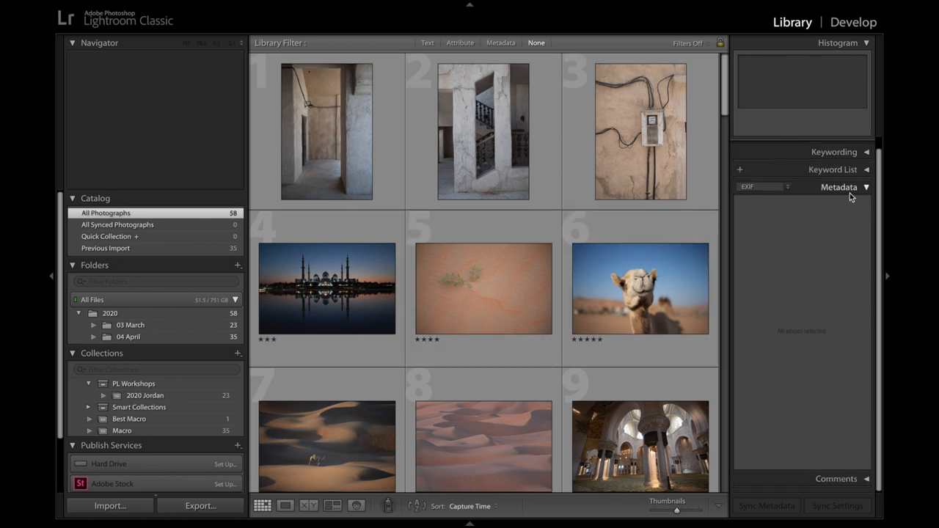
left_click(840, 188)
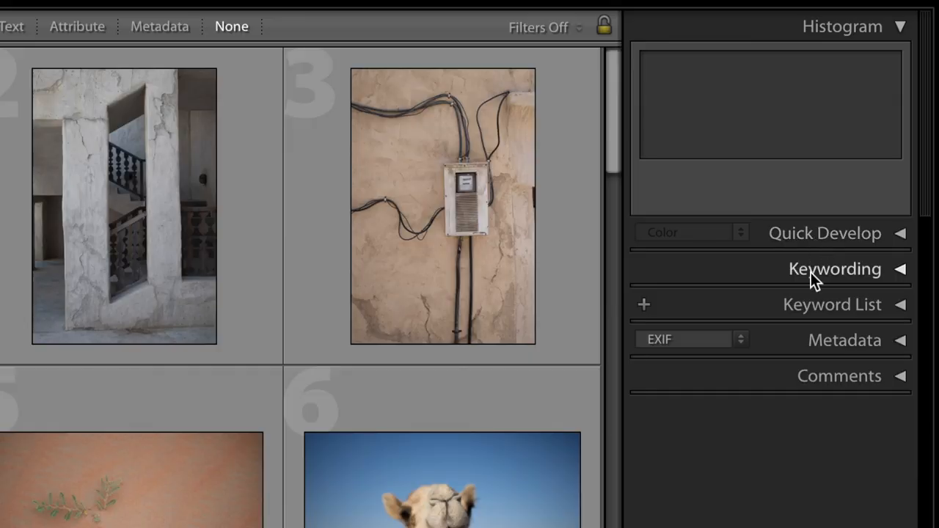
mouse_move(799, 376)
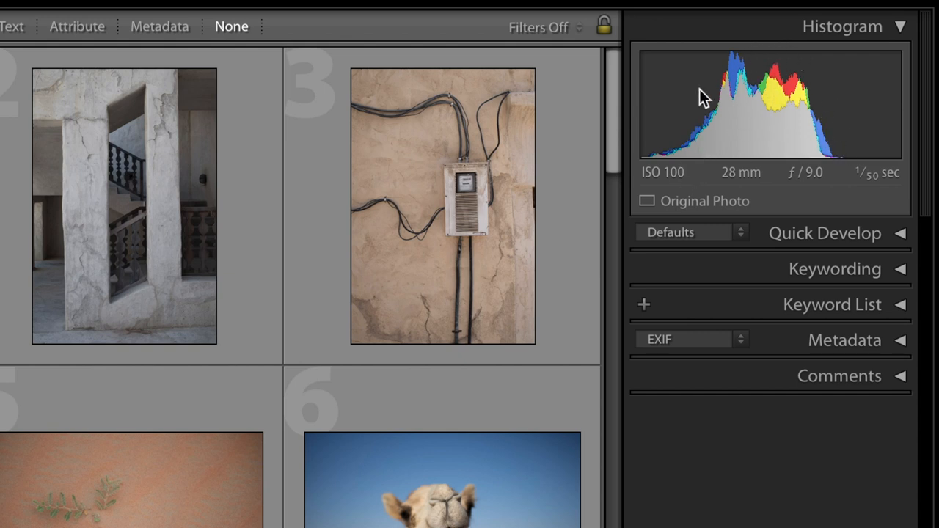
mouse_move(851, 139)
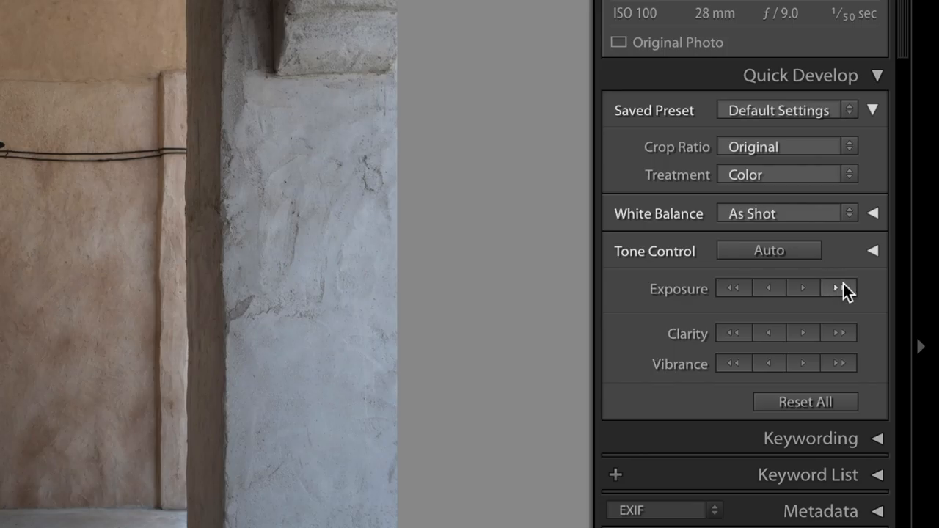
Expand Quick Develop and Keywording beside the hallway photo
left_click(839, 288)
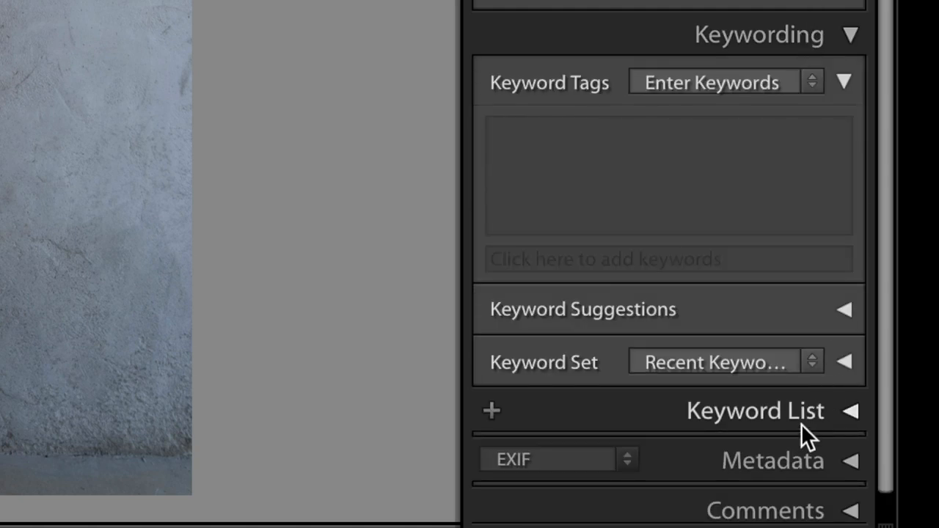
left_click(850, 411)
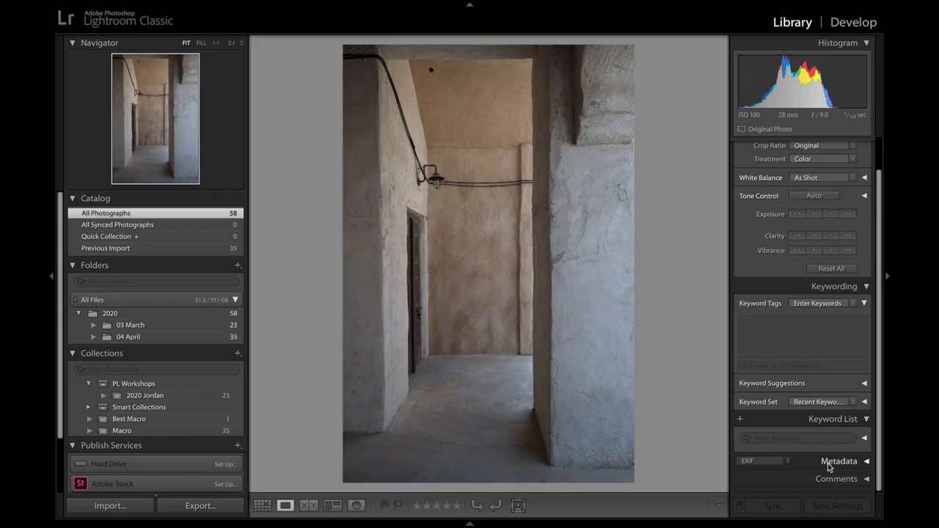
Show the hallway photo's Metadata under the LR Video Copyright preset and expand Comments
left_click(839, 461)
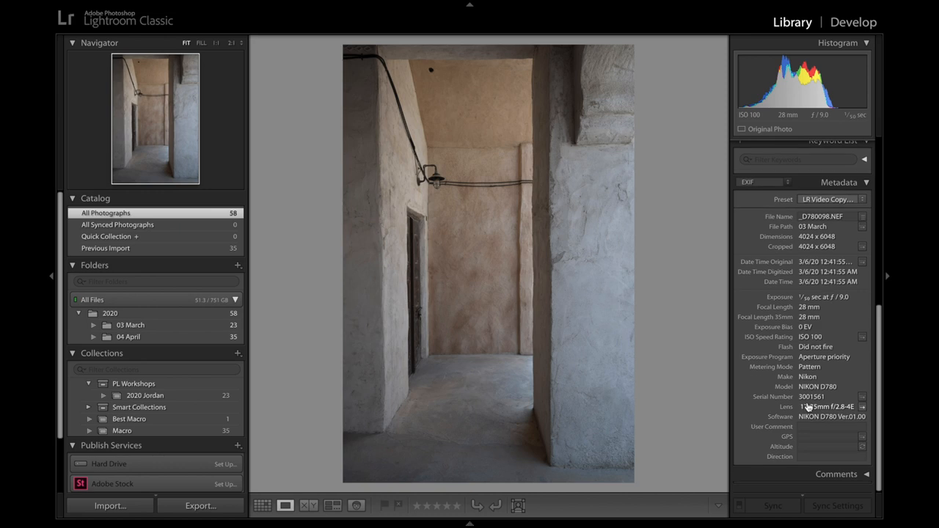
left_click(834, 150)
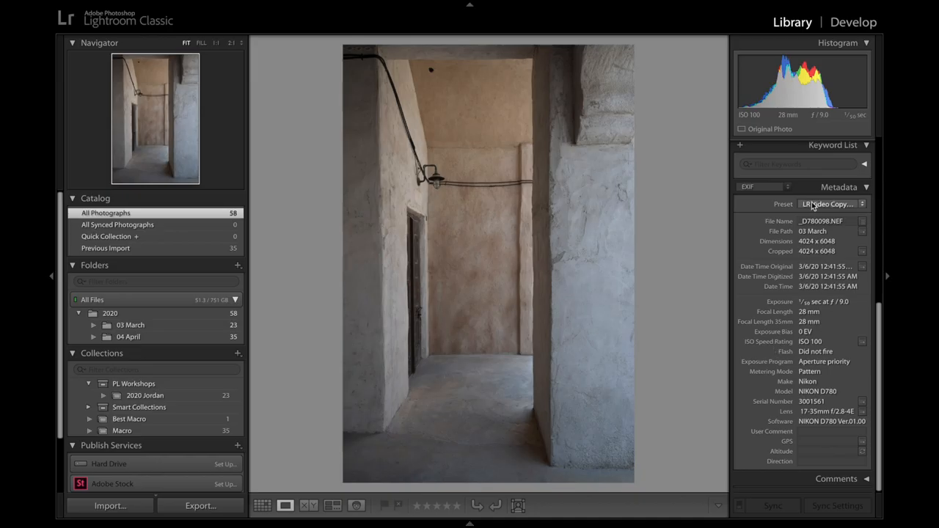
left_click(830, 204)
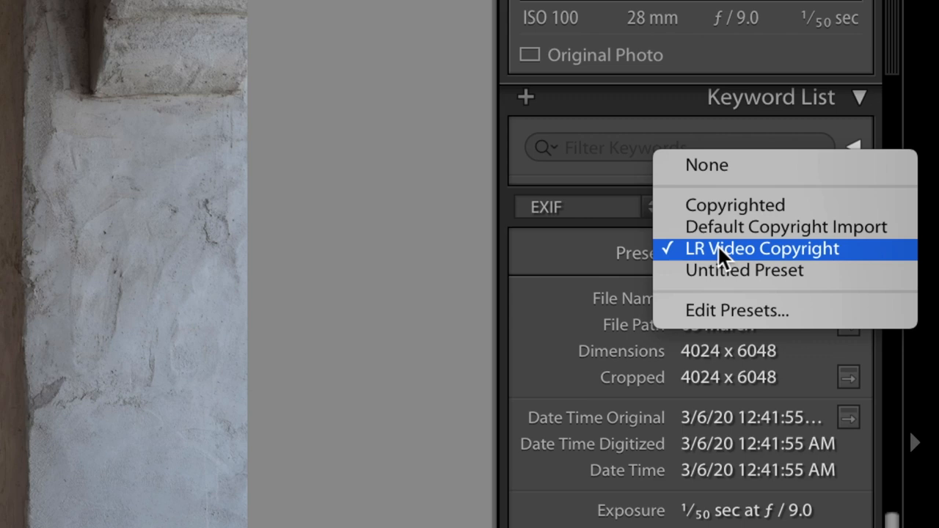
left_click(762, 248)
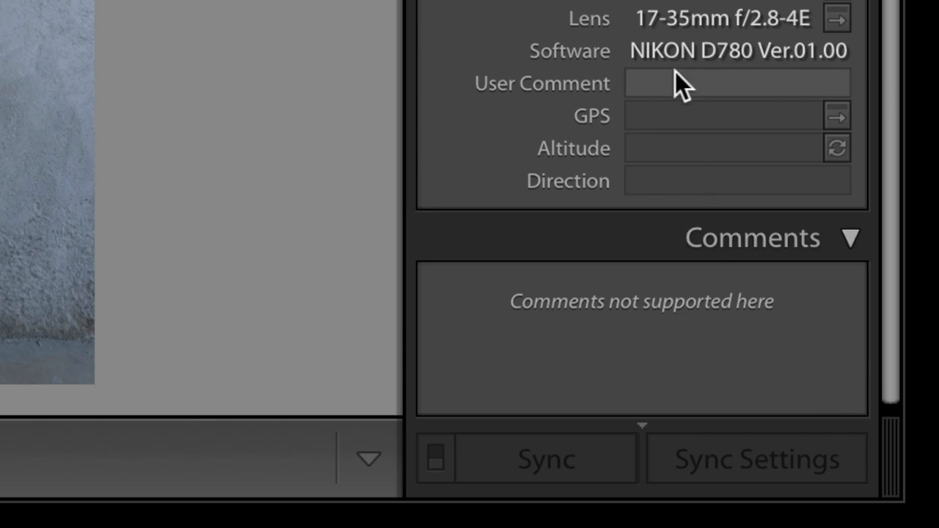
left_click(734, 82)
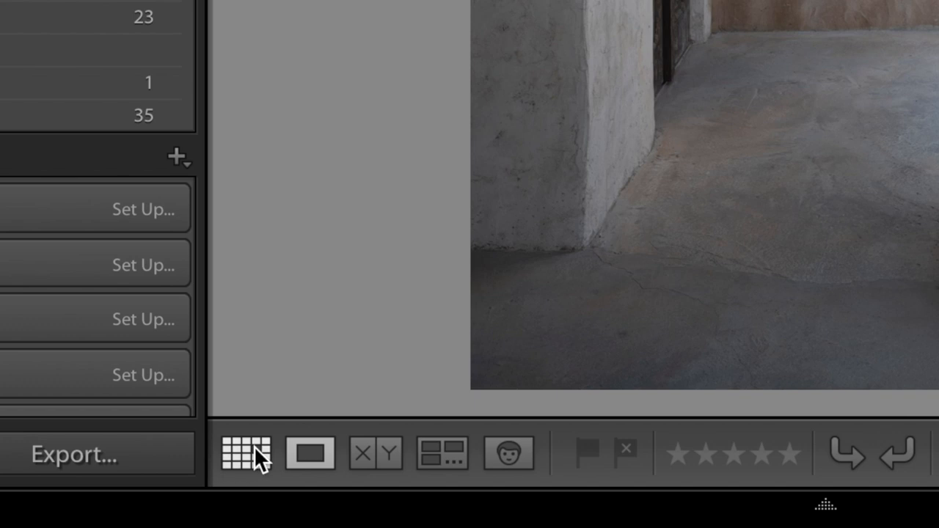
left_click(246, 452)
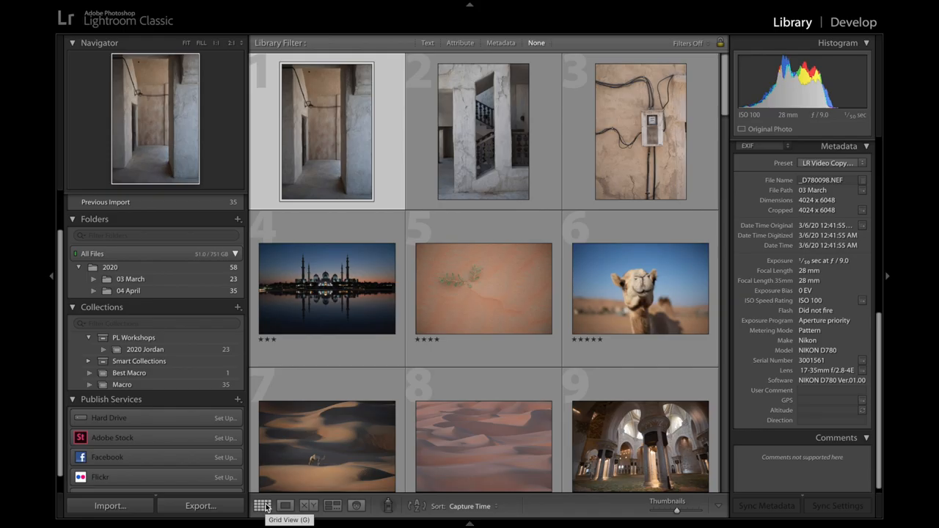
scroll("down", 3)
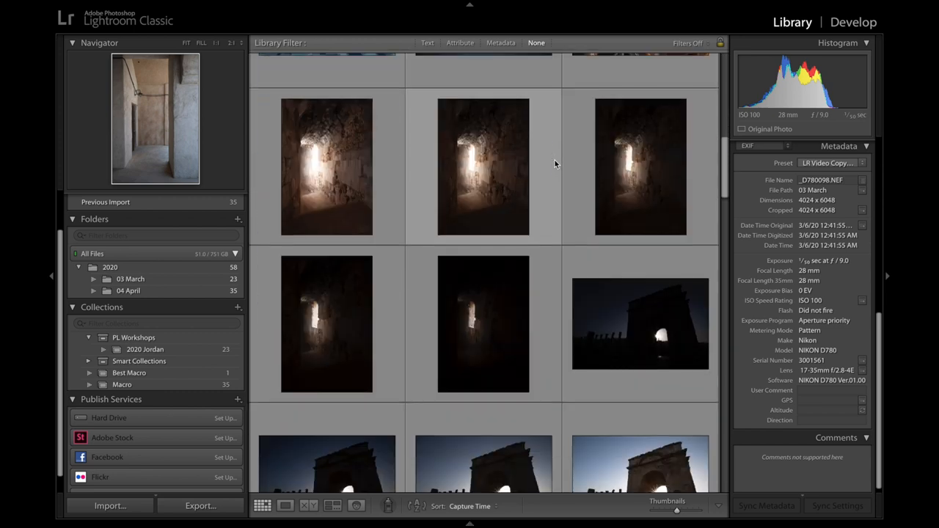
scroll("down", 3)
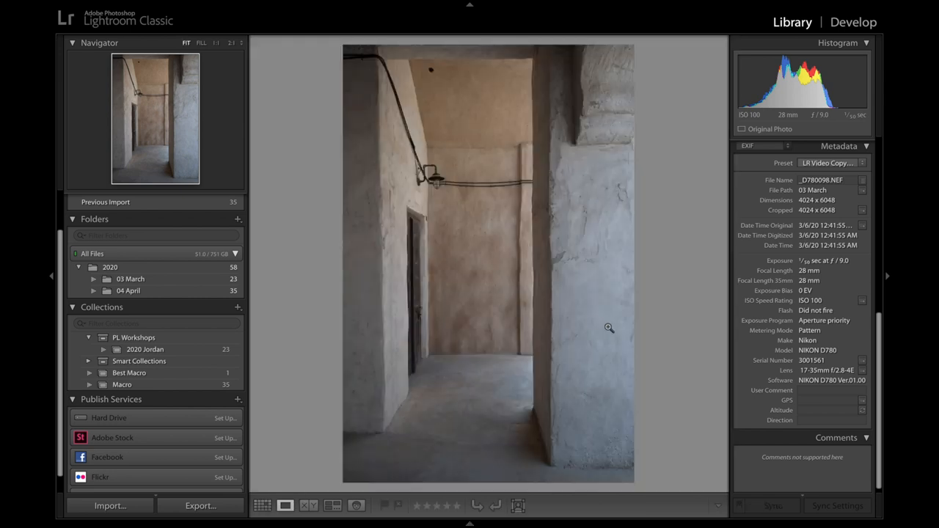
left_click(261, 505)
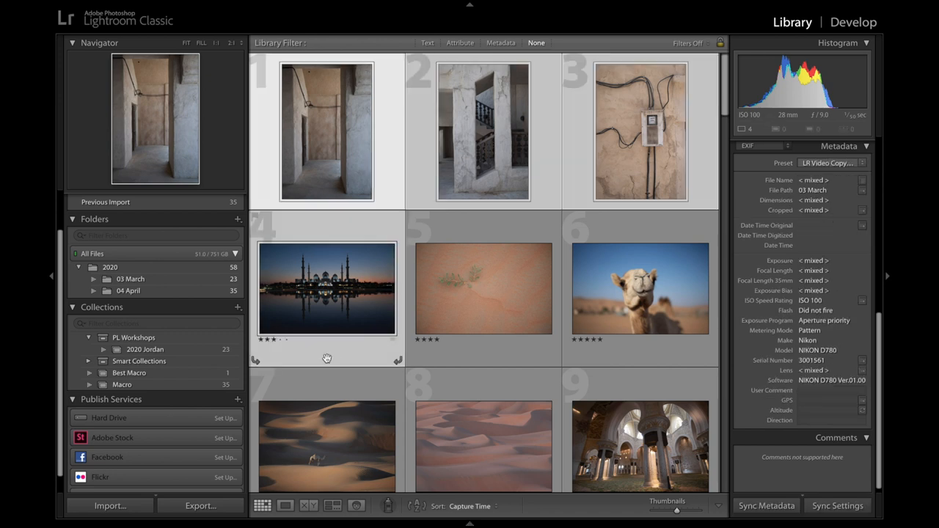
left_click(284, 506)
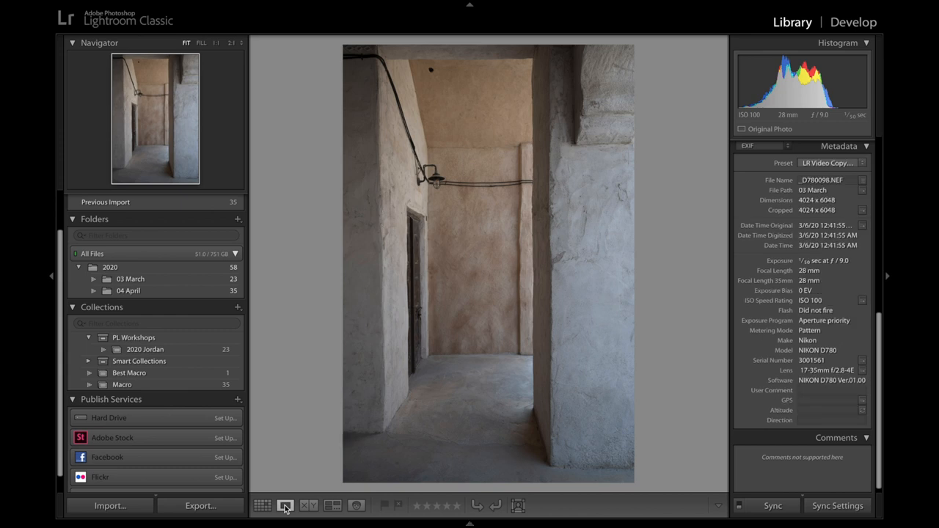
left_click(285, 505)
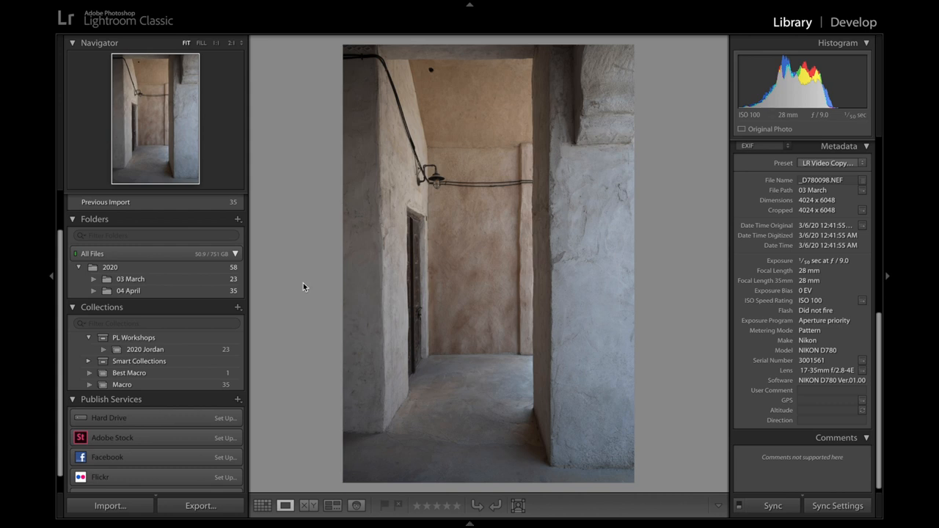
Compare the hallway photo side by side with the staircase photo
left_click(308, 505)
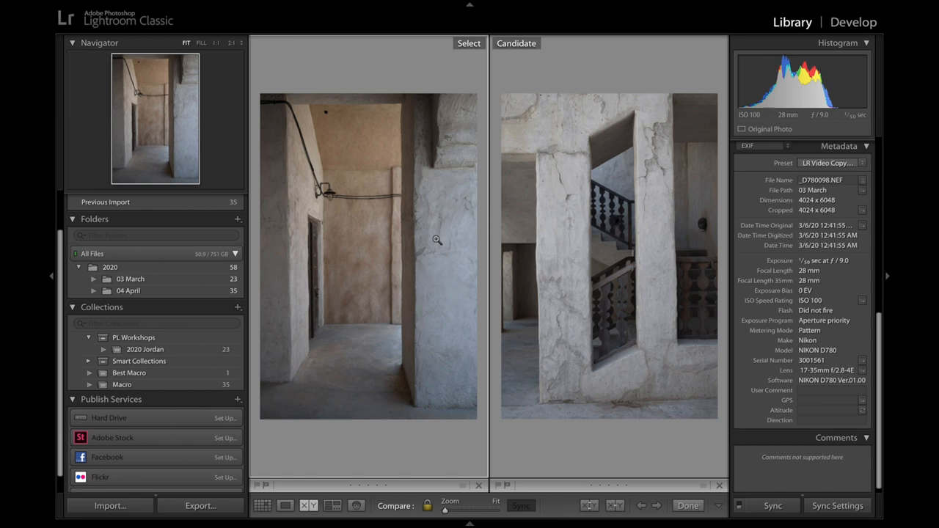
mouse_move(490, 193)
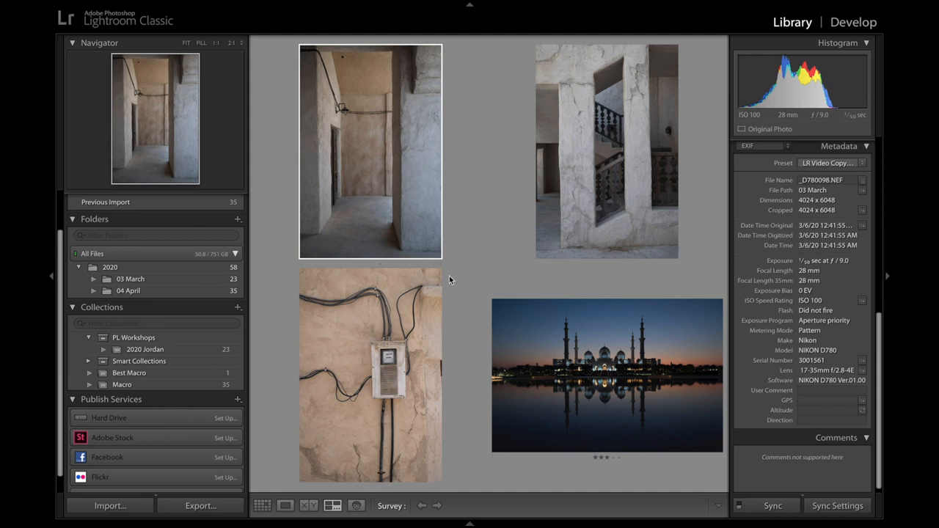
mouse_move(264, 66)
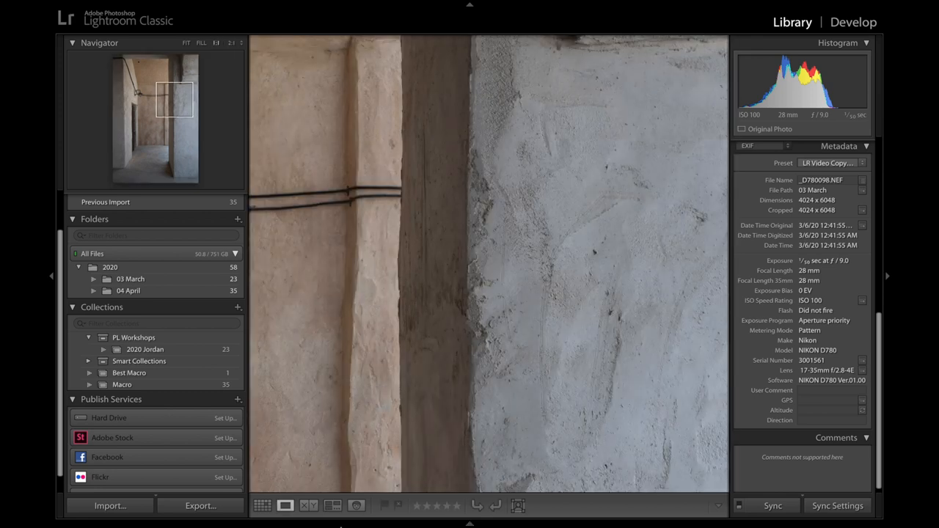
Return from the close-up to the survey of corridor, stairwell and mosque photos
left_click(332, 505)
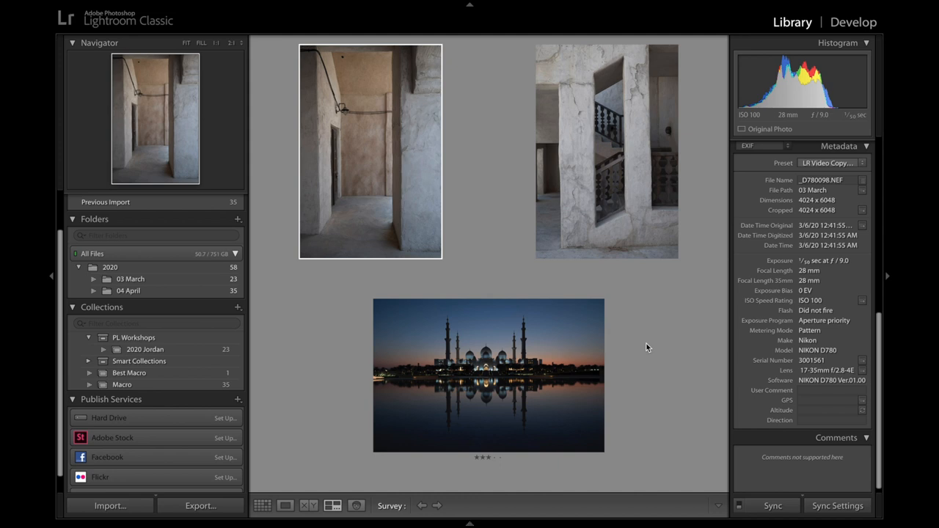
mouse_move(288, 378)
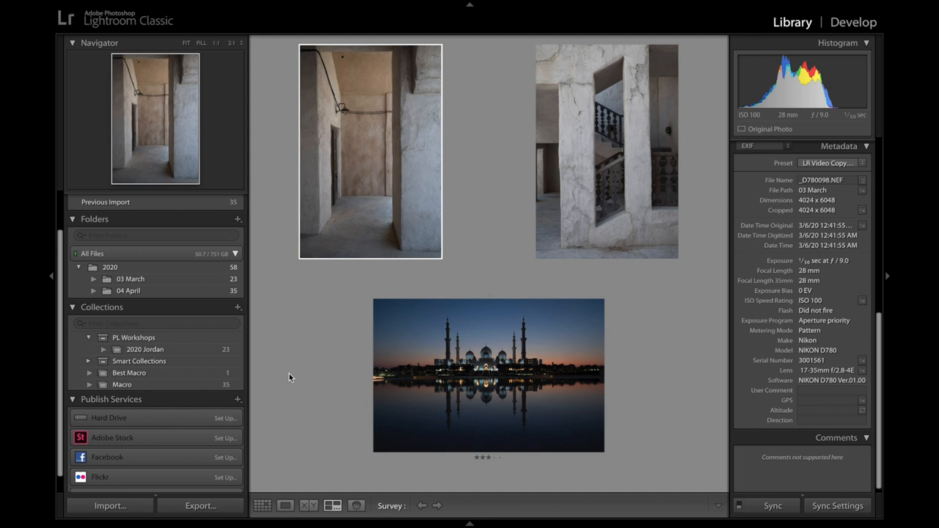
mouse_move(360, 498)
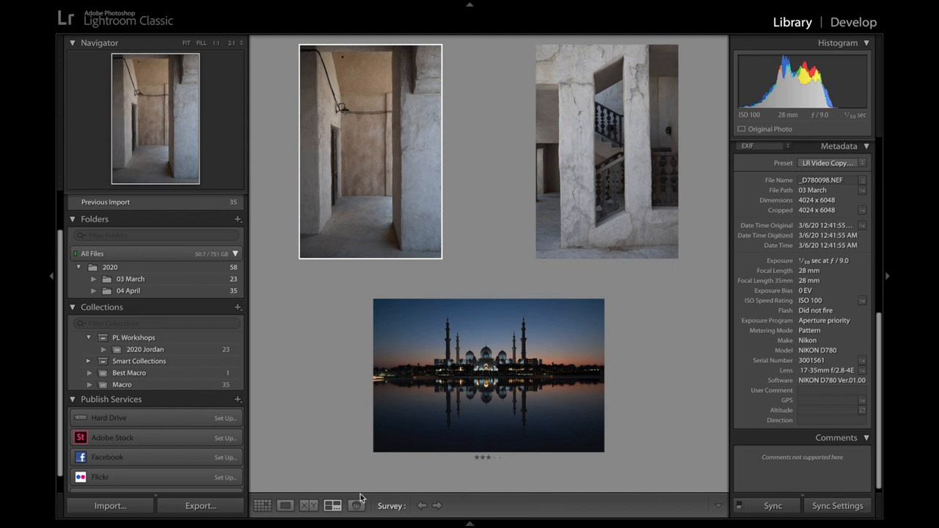
Glance at the People face view, then show the mosque photo large in Loupe
left_click(358, 505)
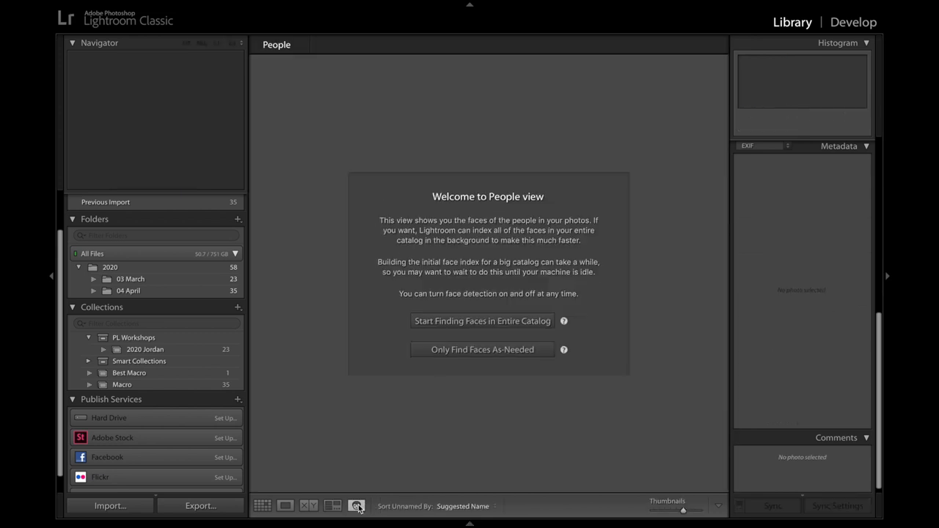
mouse_move(397, 404)
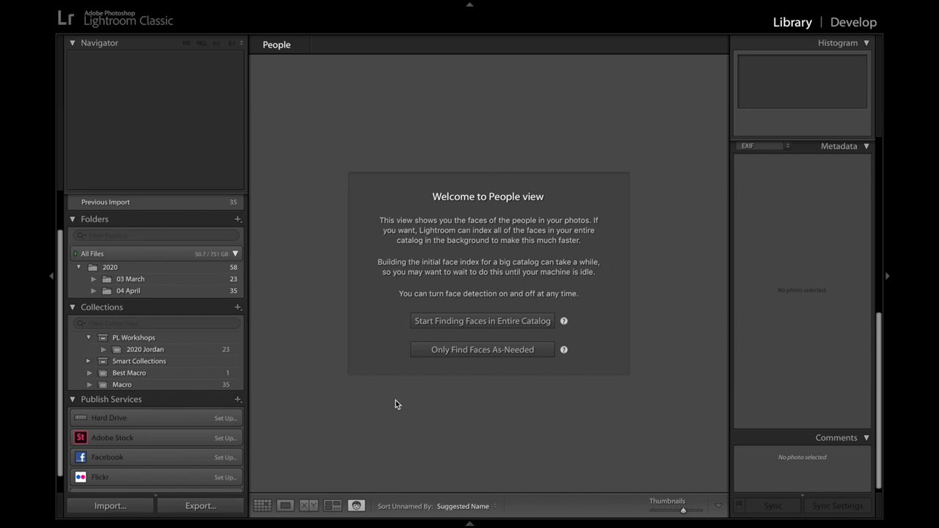
mouse_move(408, 417)
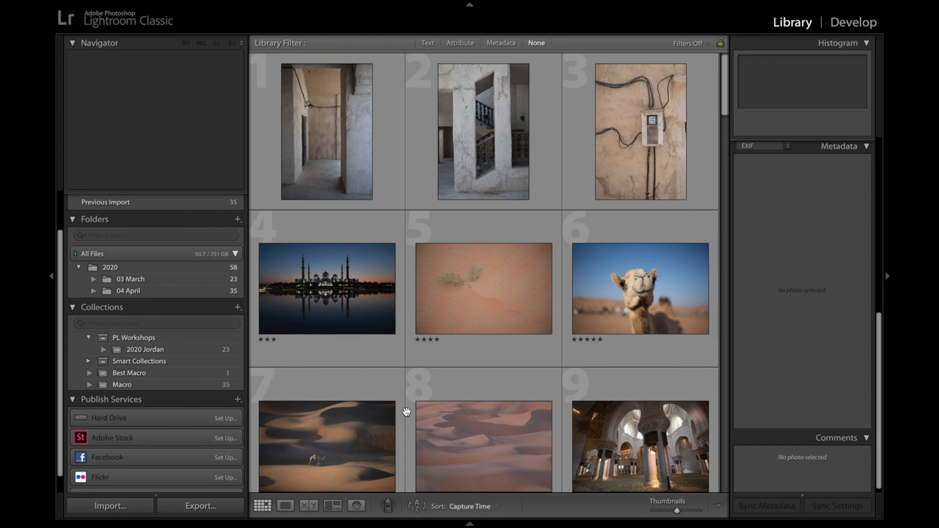
mouse_move(355, 286)
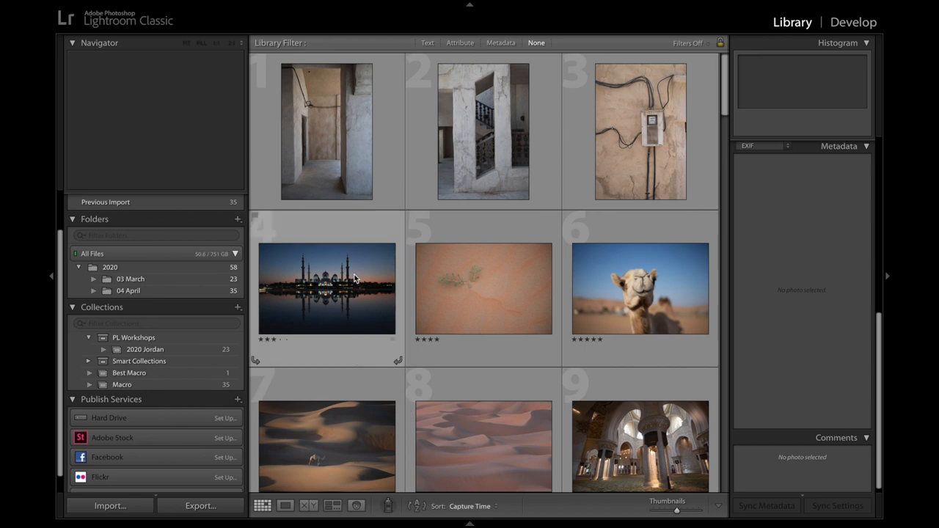
double_click(326, 288)
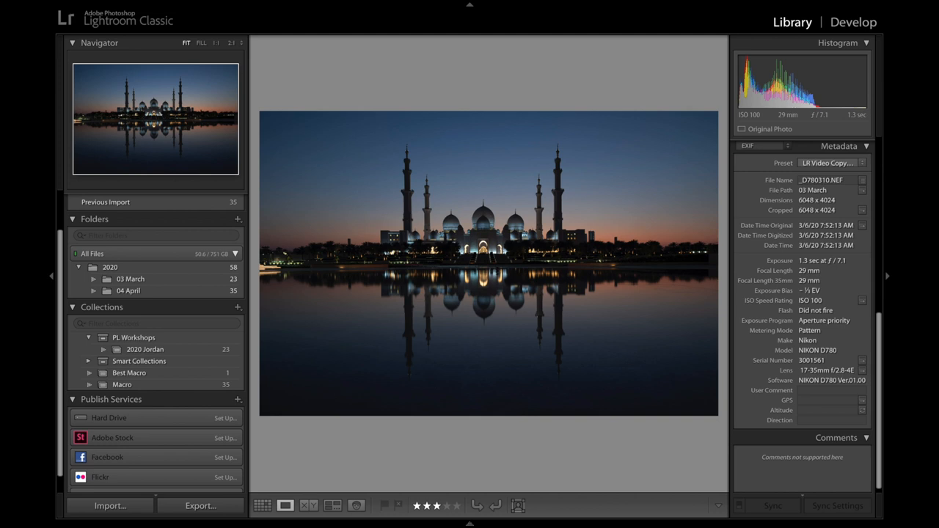